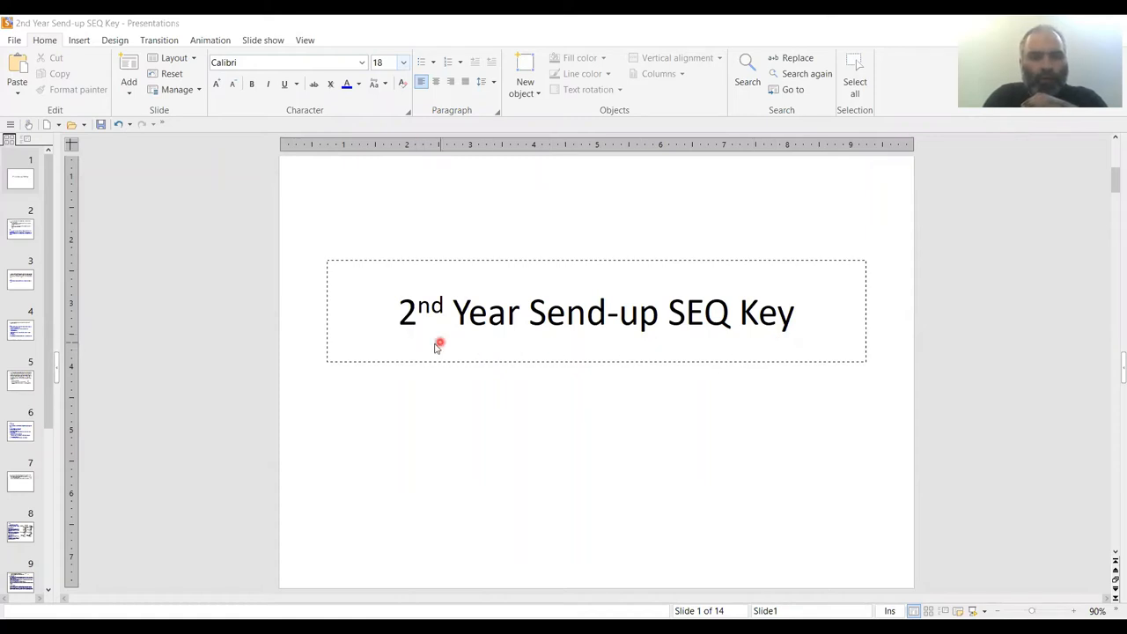
Show slide 2's loop-diuretic question and underline its key terms in red
{"action": "left_click", "coordinate": [19, 227]}
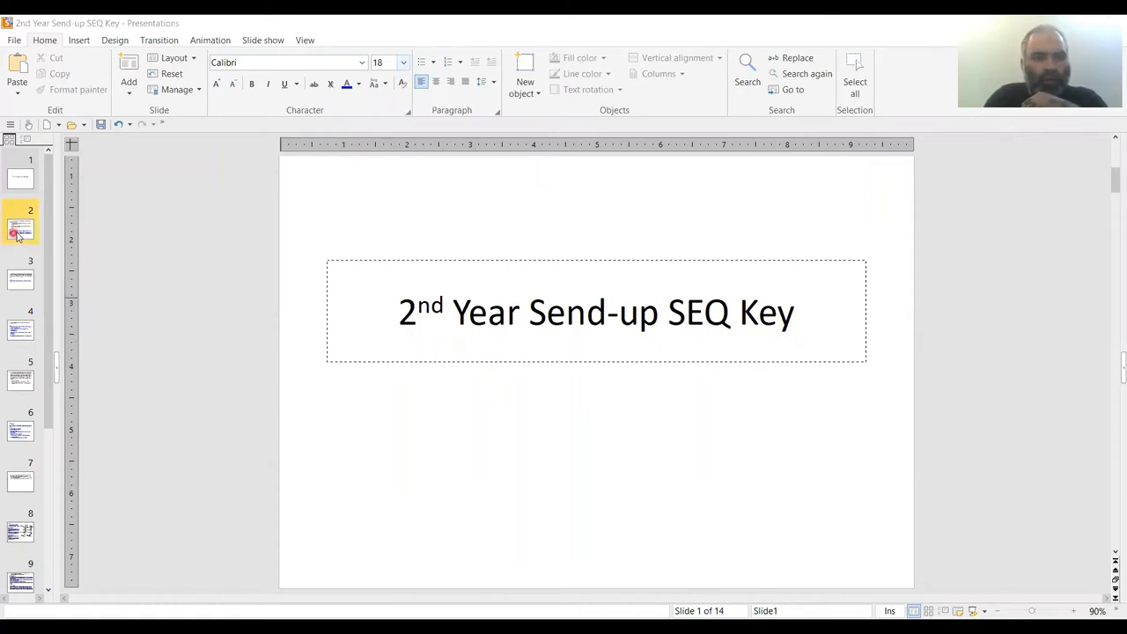
{"action": "left_click", "coordinate": [22, 226]}
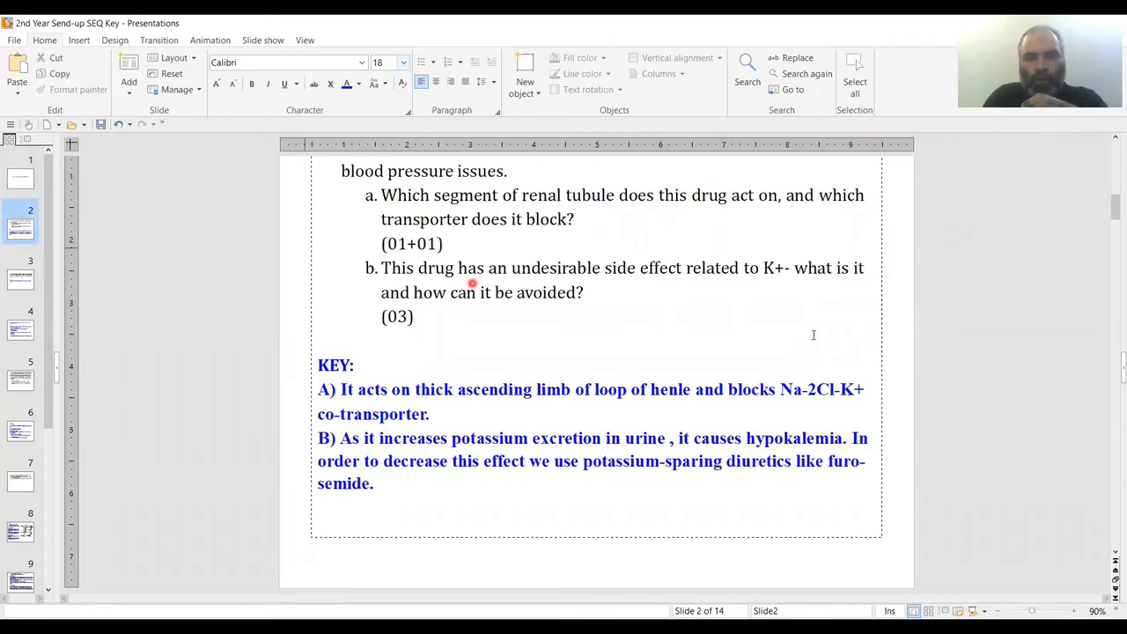
{"action": "mouse_move", "coordinate": [1111, 144]}
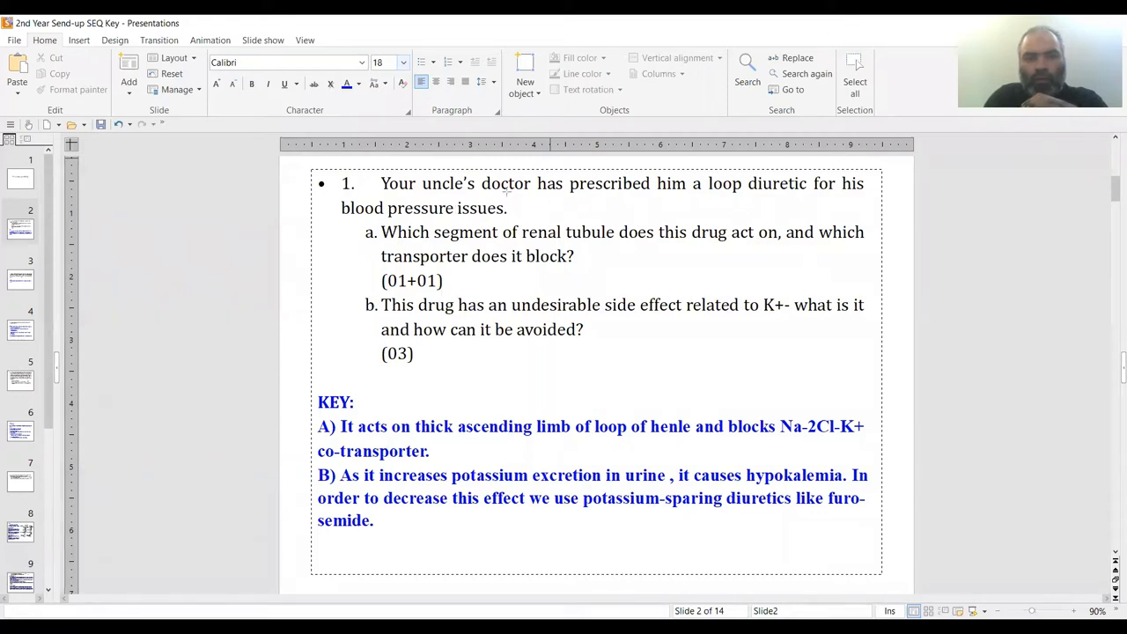
{"action": "mouse_move", "coordinate": [711, 195]}
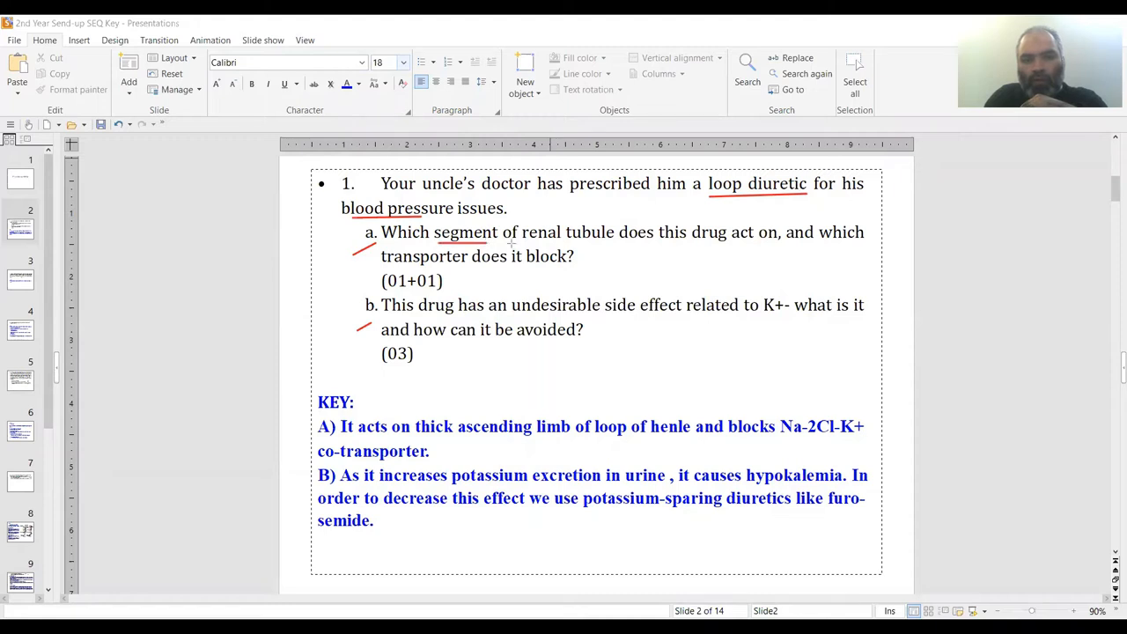
{"action": "mouse_move", "coordinate": [716, 253]}
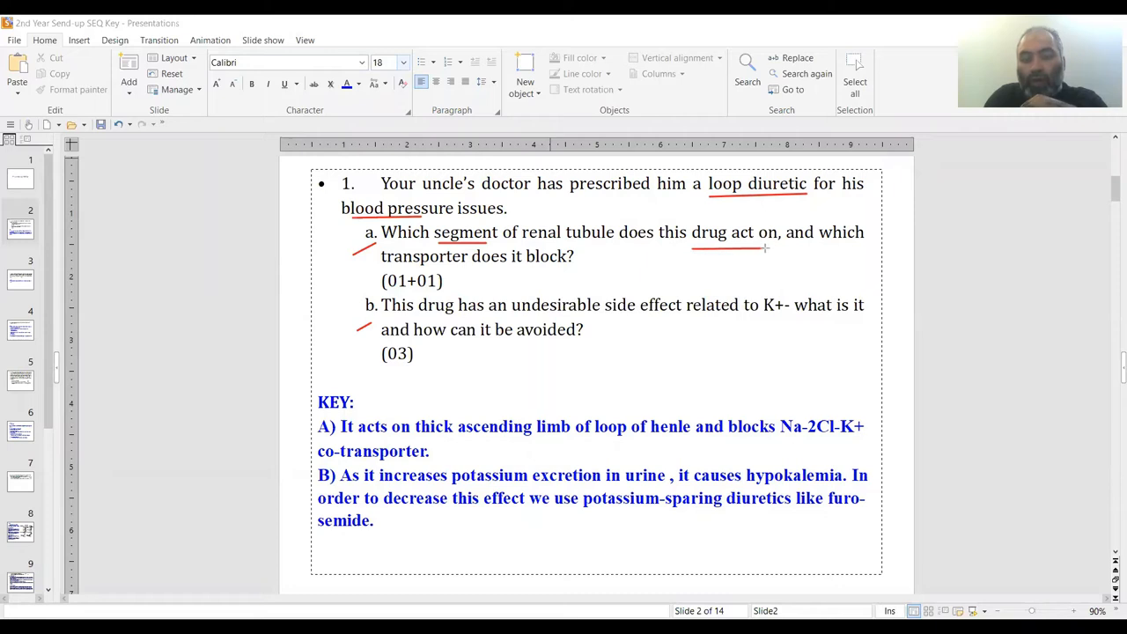
{"action": "mouse_move", "coordinate": [707, 176]}
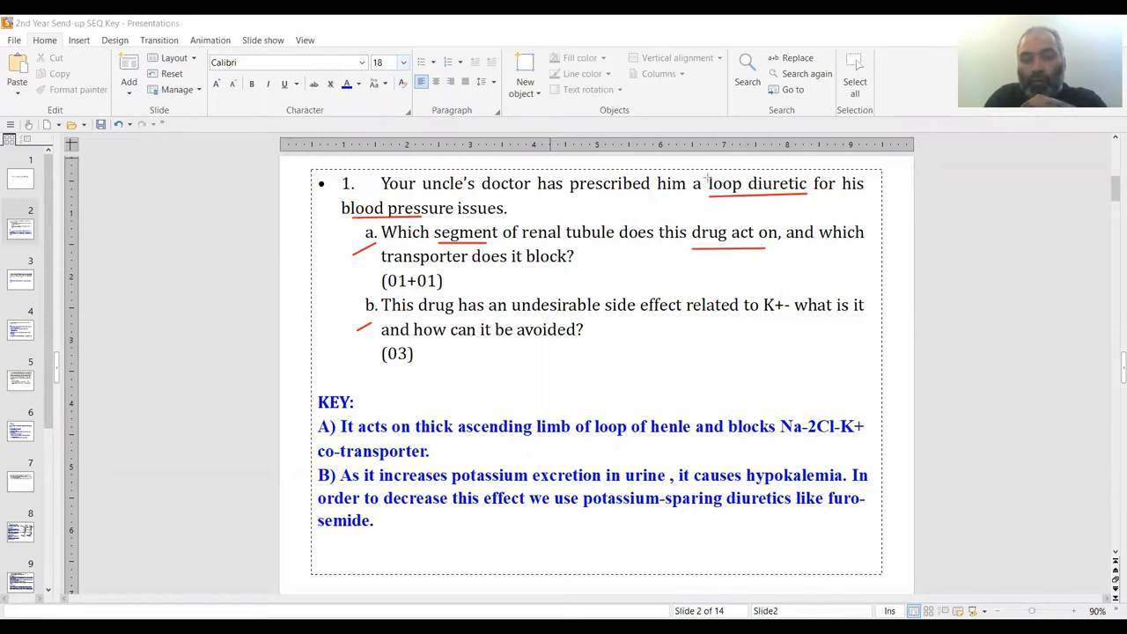
{"action": "left_click", "coordinate": [704, 183]}
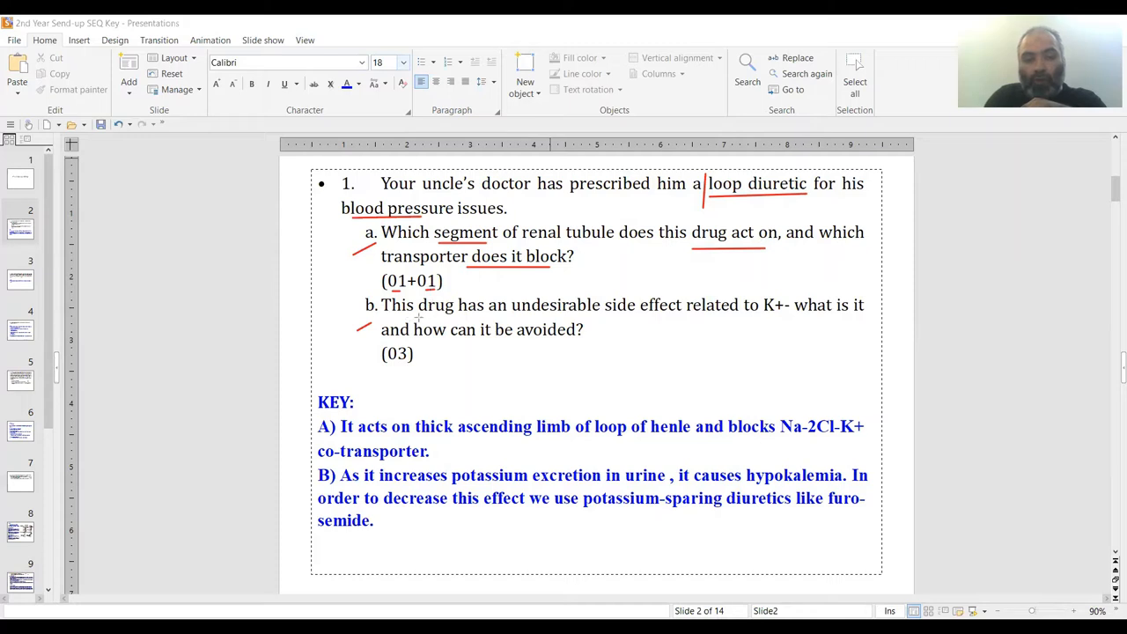
{"action": "mouse_move", "coordinate": [641, 319]}
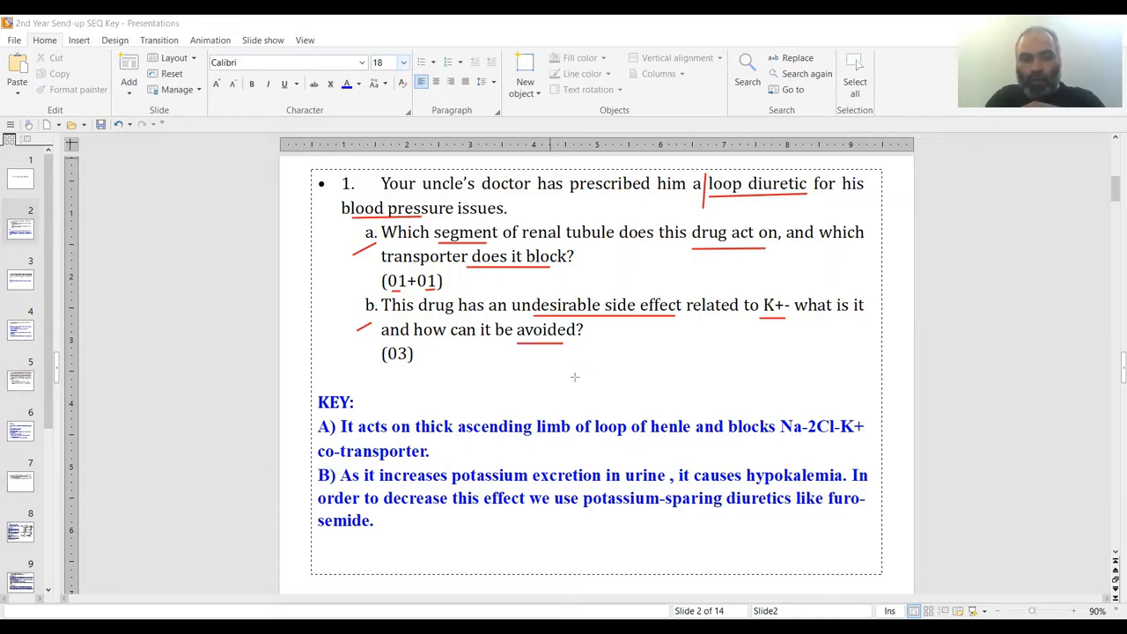
{"action": "mouse_move", "coordinate": [430, 437]}
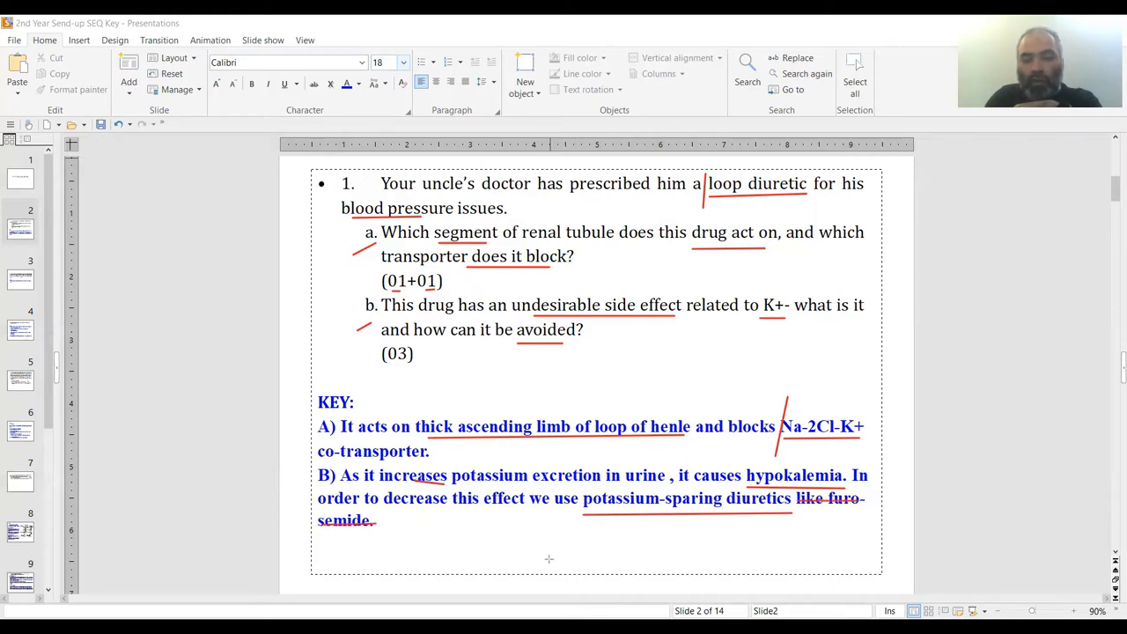
{"action": "mouse_move", "coordinate": [613, 526]}
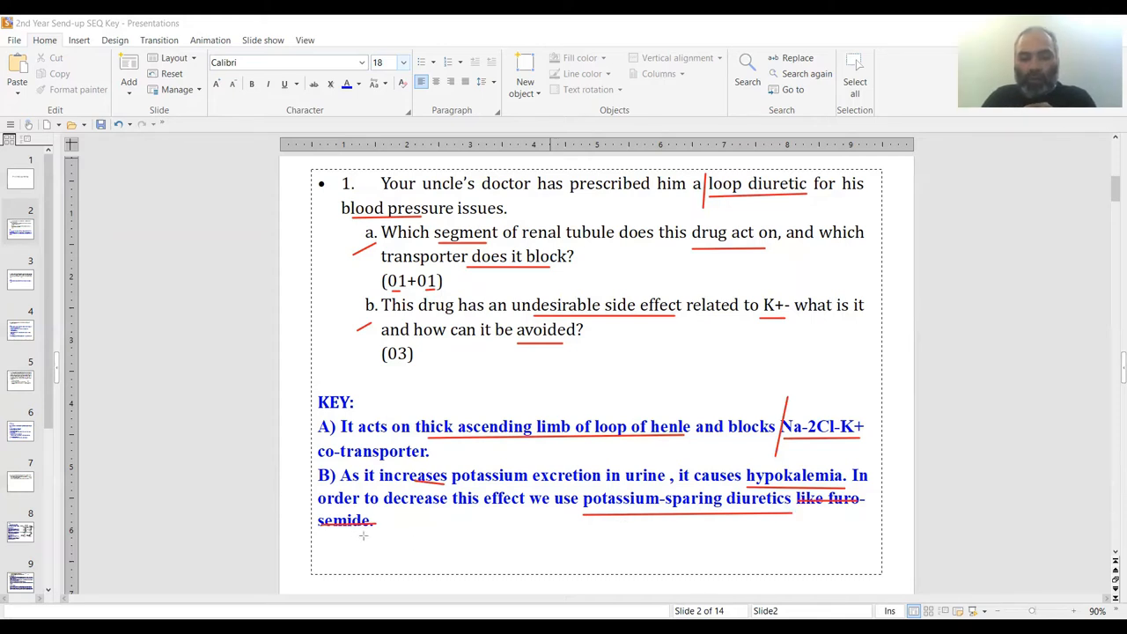
Show slide 3's question 2 with woman and vomiting underlined above its metabolic-alkalosis key
{"action": "left_click", "coordinate": [19, 273]}
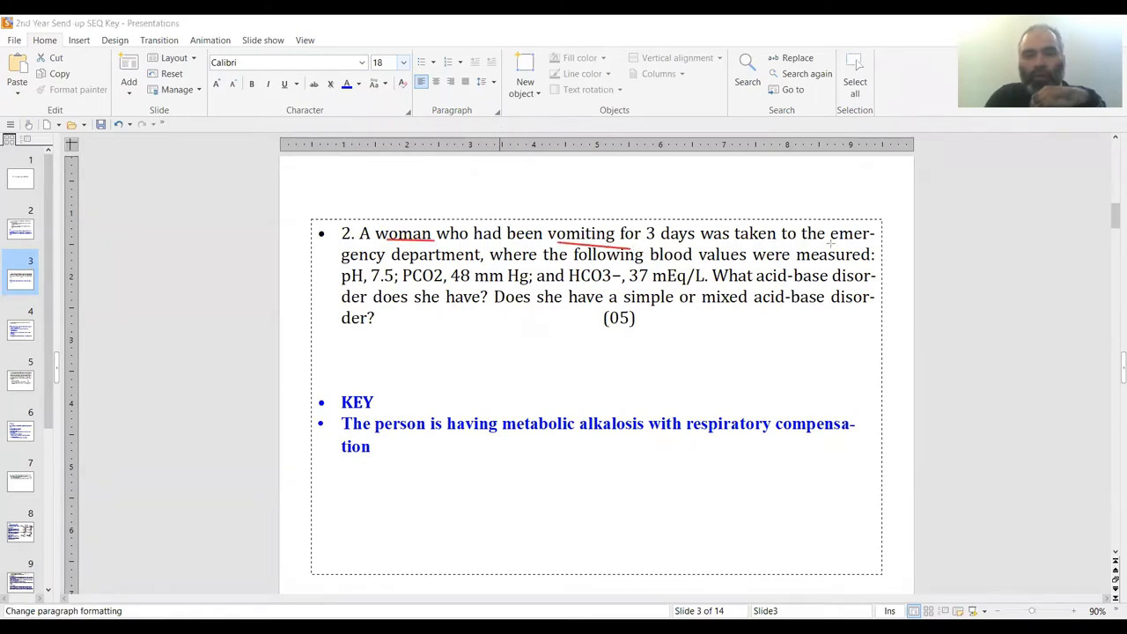
{"action": "mouse_move", "coordinate": [800, 260]}
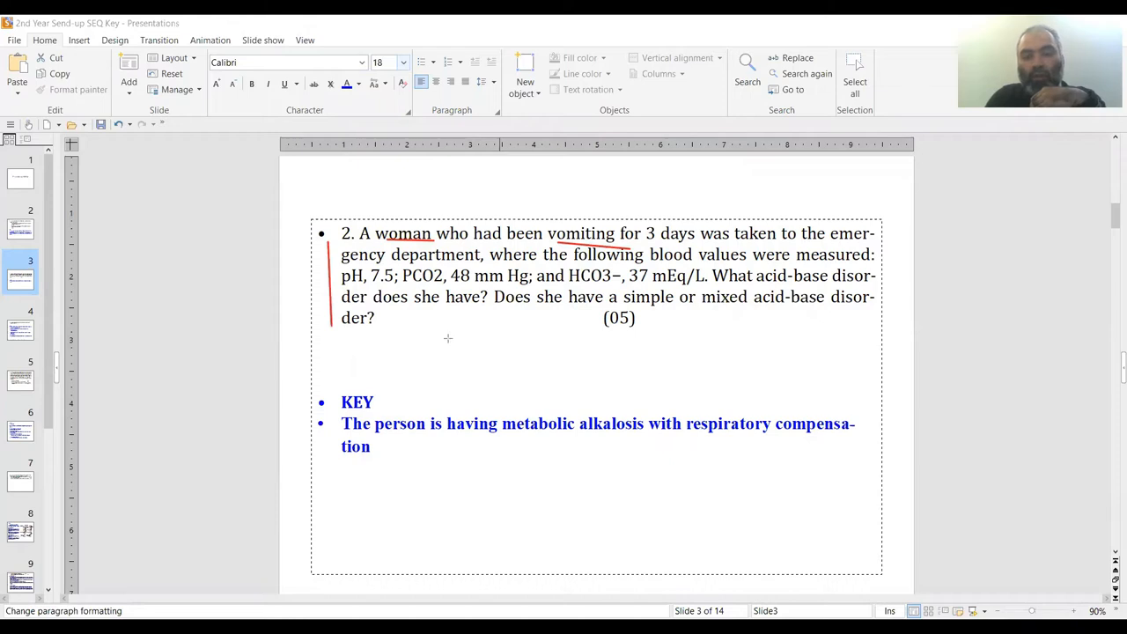
{"action": "mouse_move", "coordinate": [405, 289]}
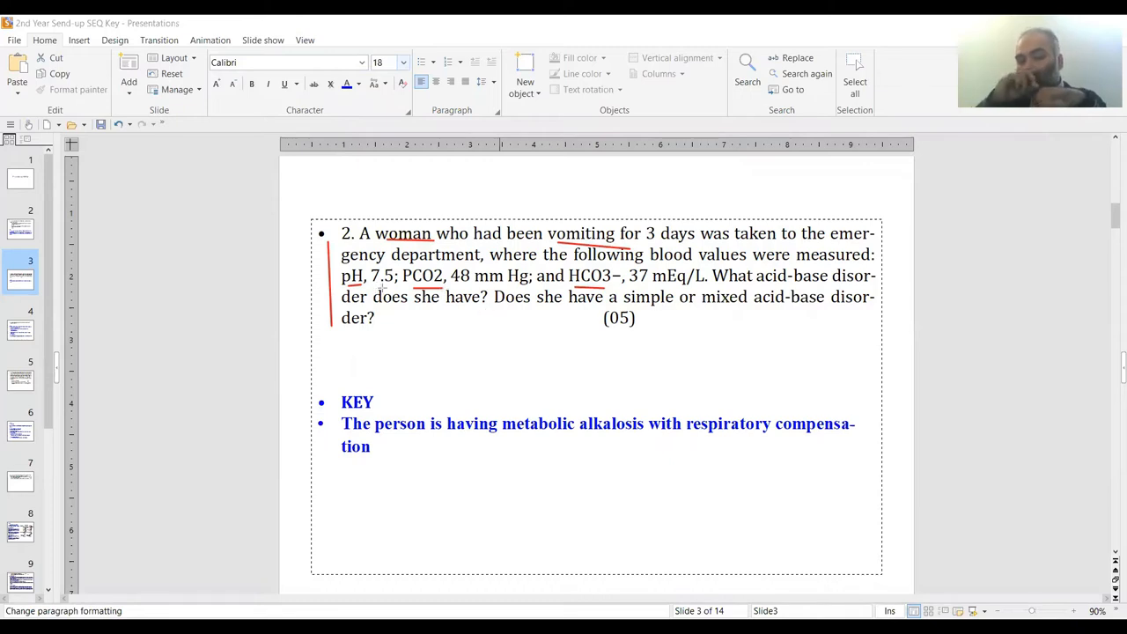
{"action": "mouse_move", "coordinate": [507, 324]}
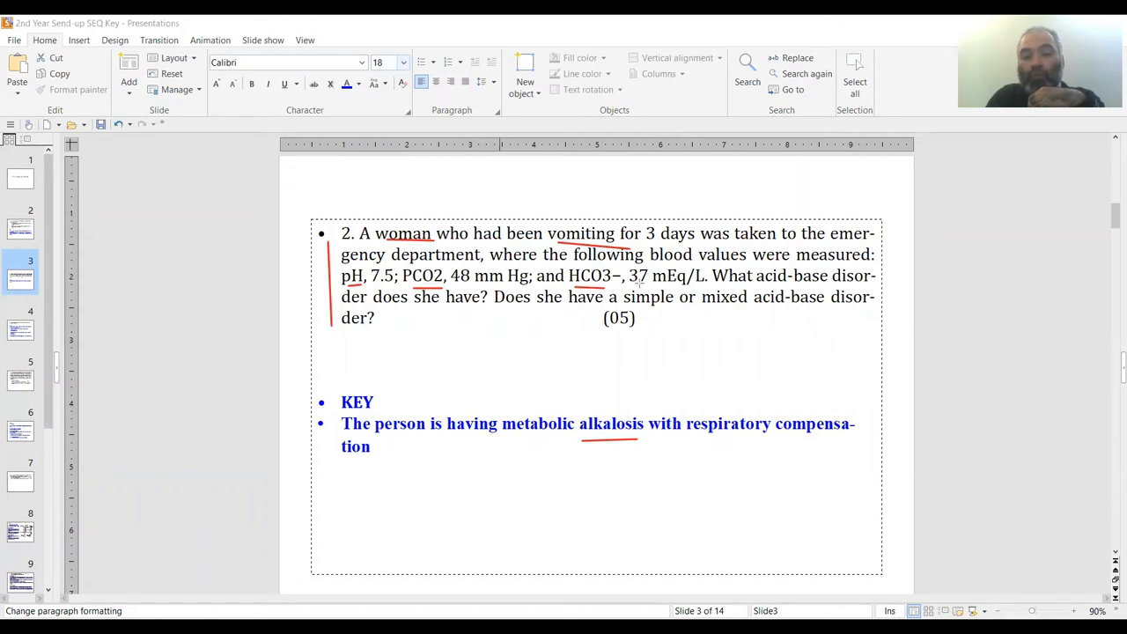
{"action": "mouse_move", "coordinate": [638, 282]}
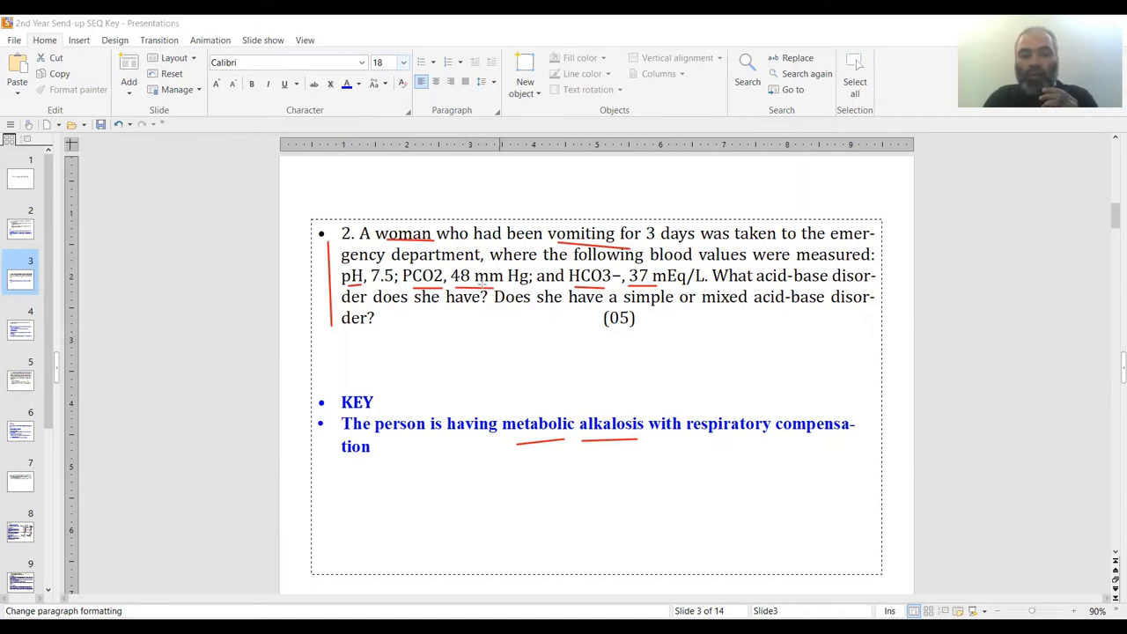
{"action": "mouse_move", "coordinate": [726, 402]}
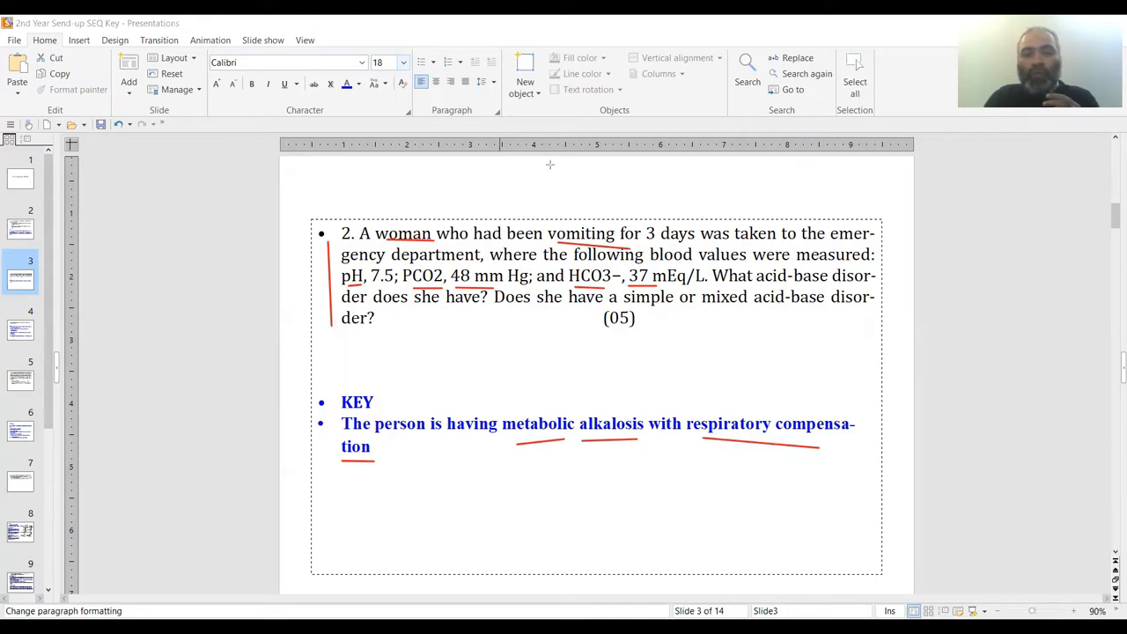
Move through slides 4 and 5 and underline 'marked enlargement of facial features' in red
{"action": "left_click", "coordinate": [20, 330]}
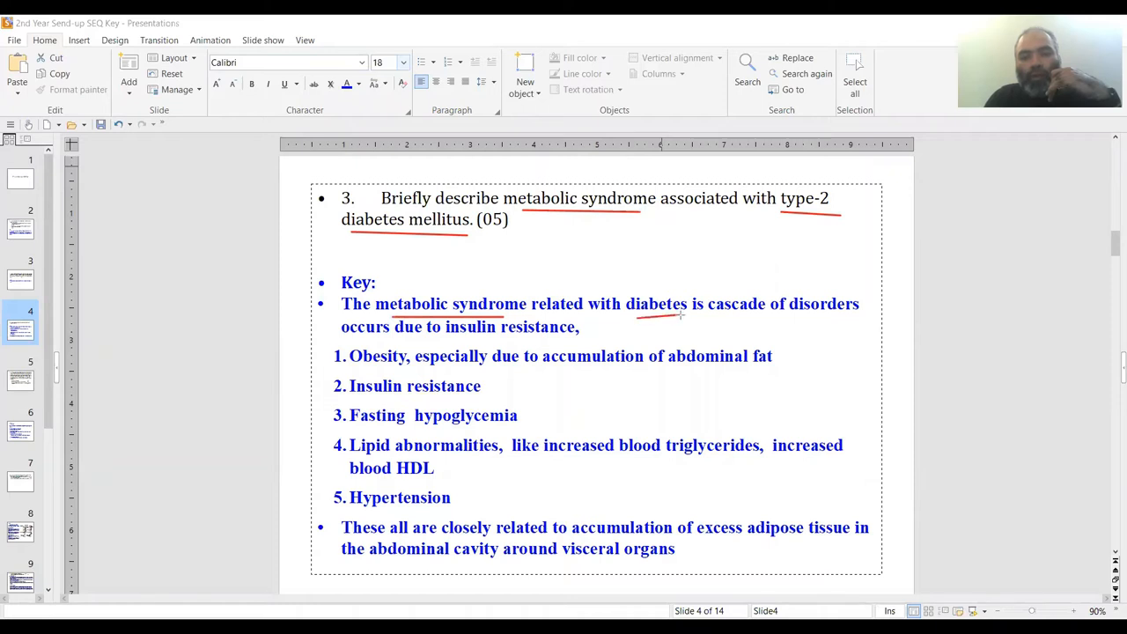
{"action": "mouse_move", "coordinate": [687, 331]}
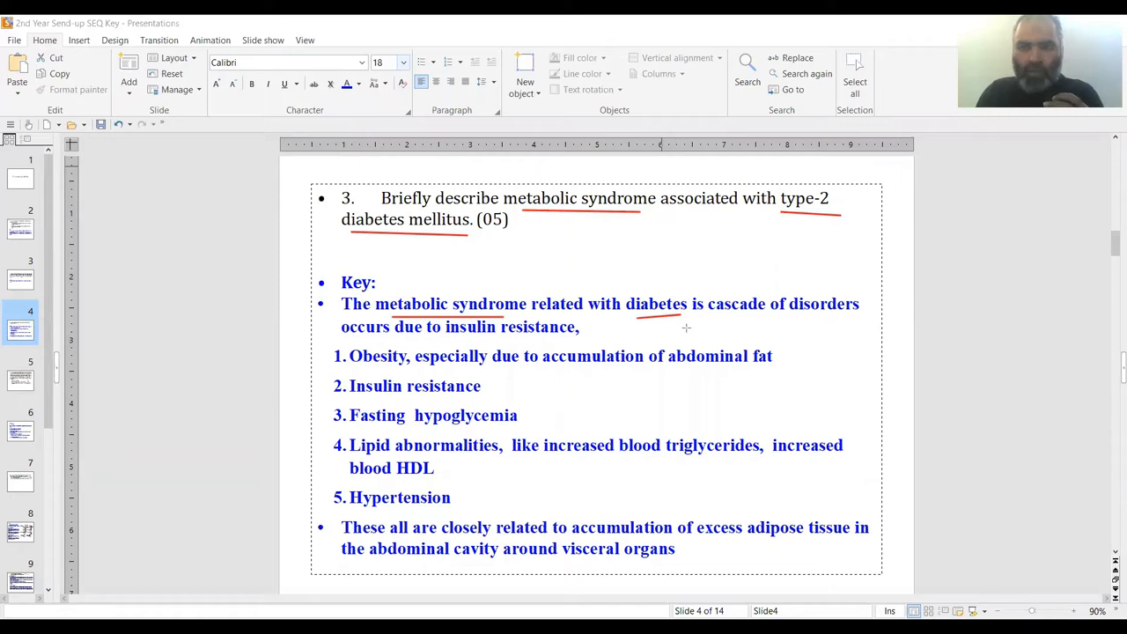
{"action": "mouse_move", "coordinate": [454, 314]}
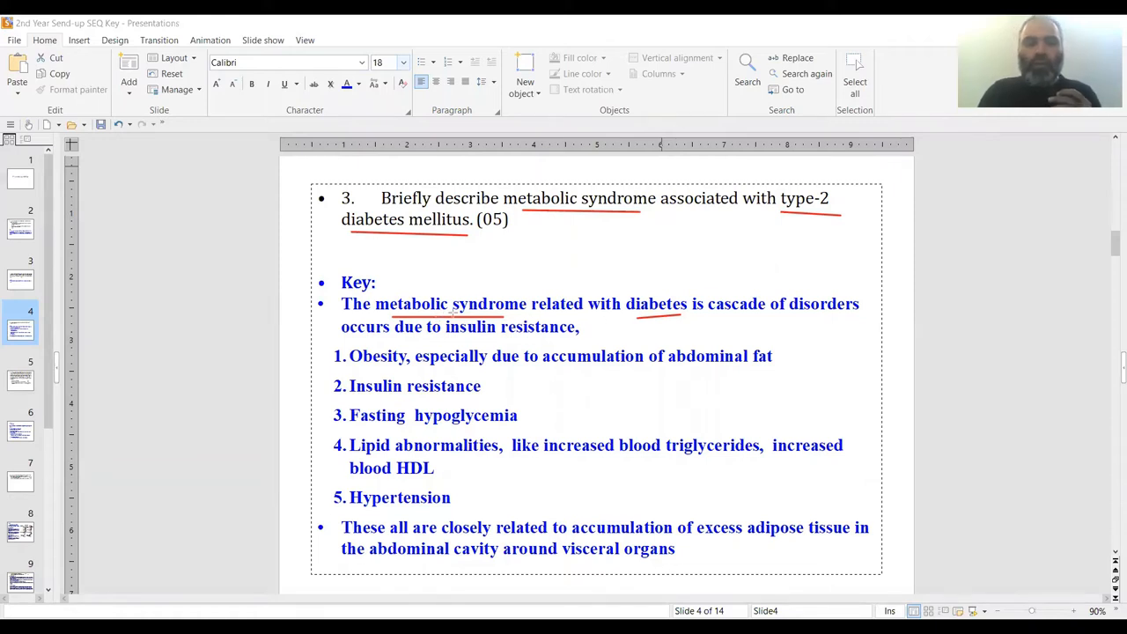
{"action": "mouse_move", "coordinate": [654, 320]}
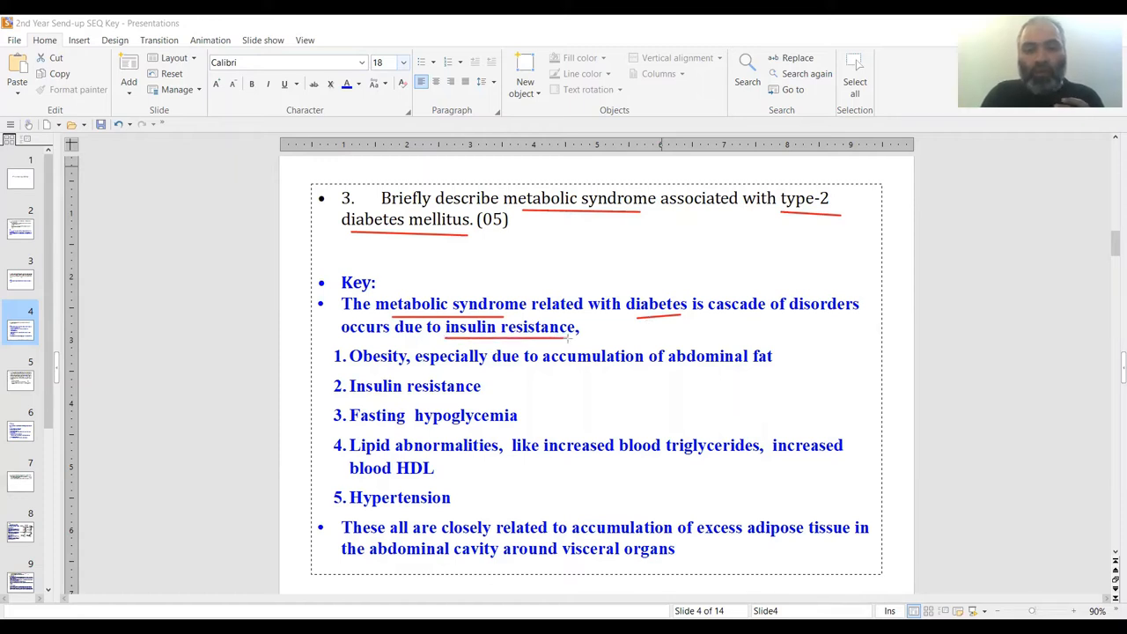
{"action": "mouse_move", "coordinate": [325, 346]}
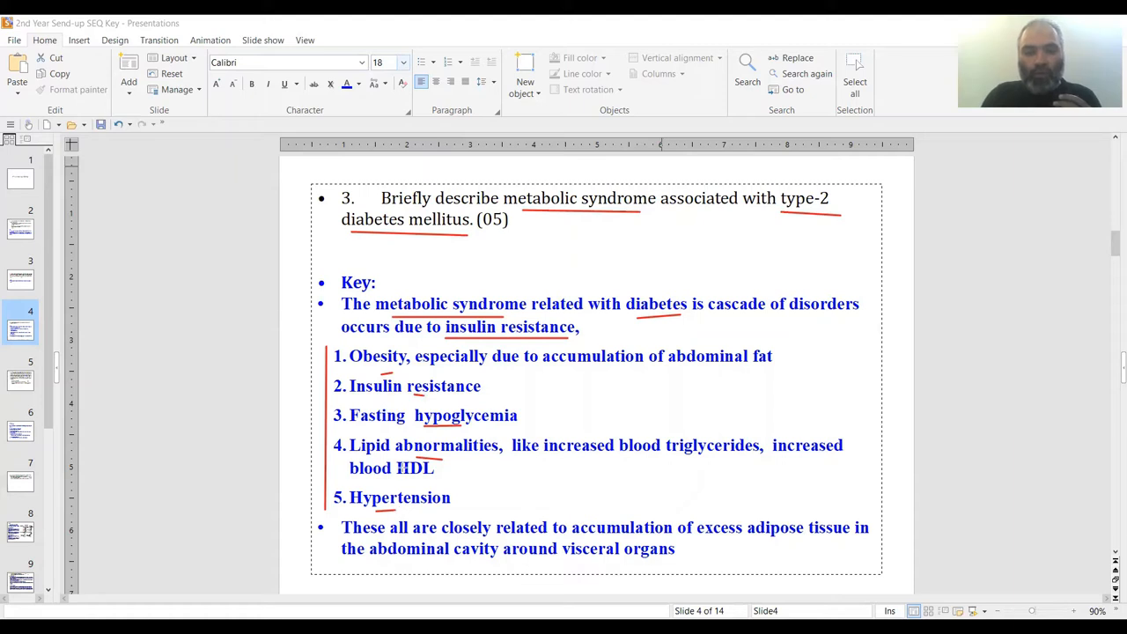
{"action": "mouse_move", "coordinate": [402, 467]}
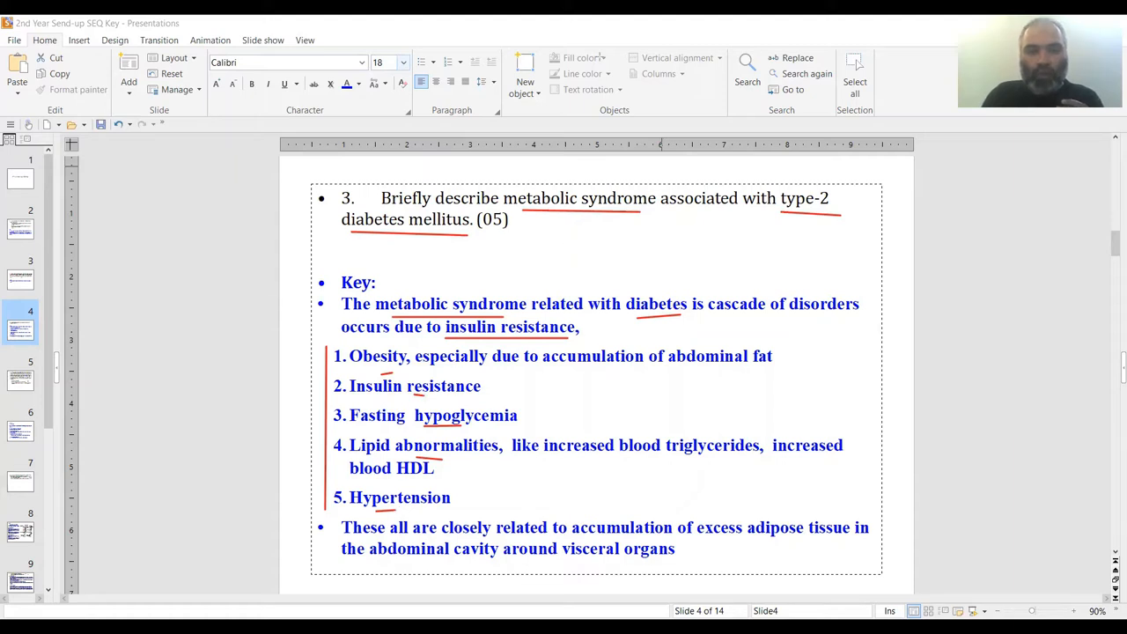
{"action": "left_click", "coordinate": [19, 371]}
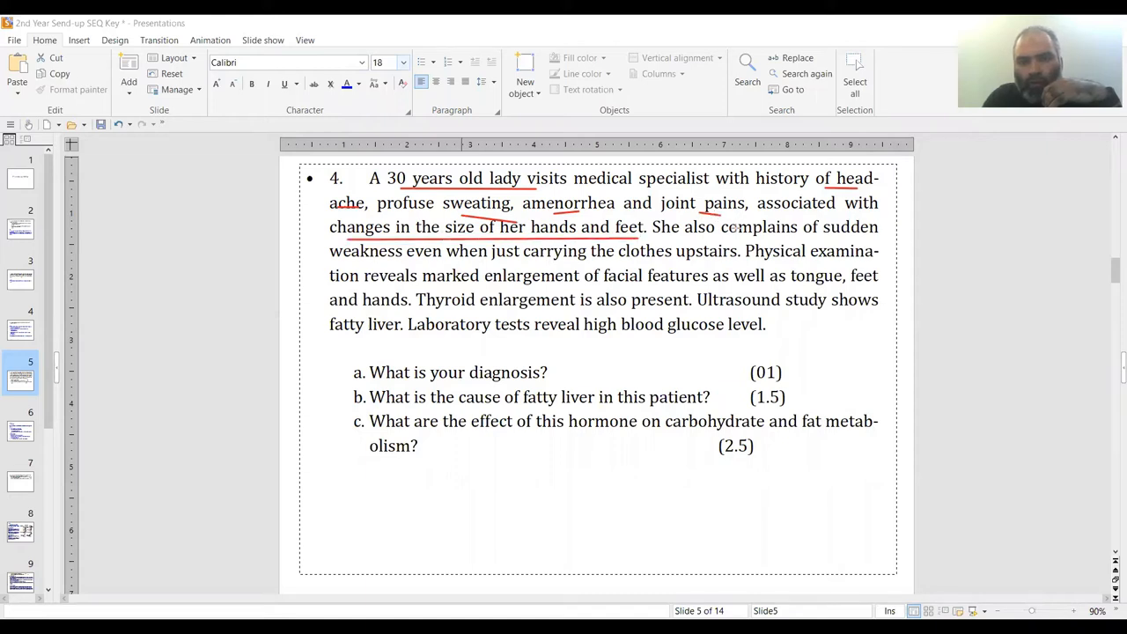
{"action": "mouse_move", "coordinate": [789, 239]}
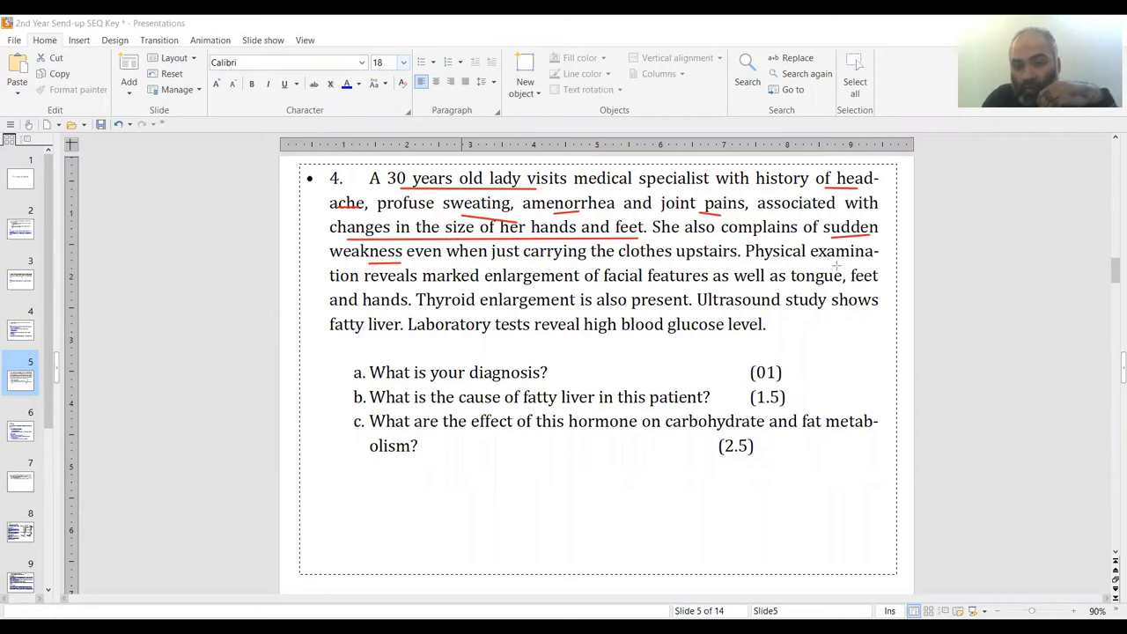
{"action": "mouse_move", "coordinate": [458, 285]}
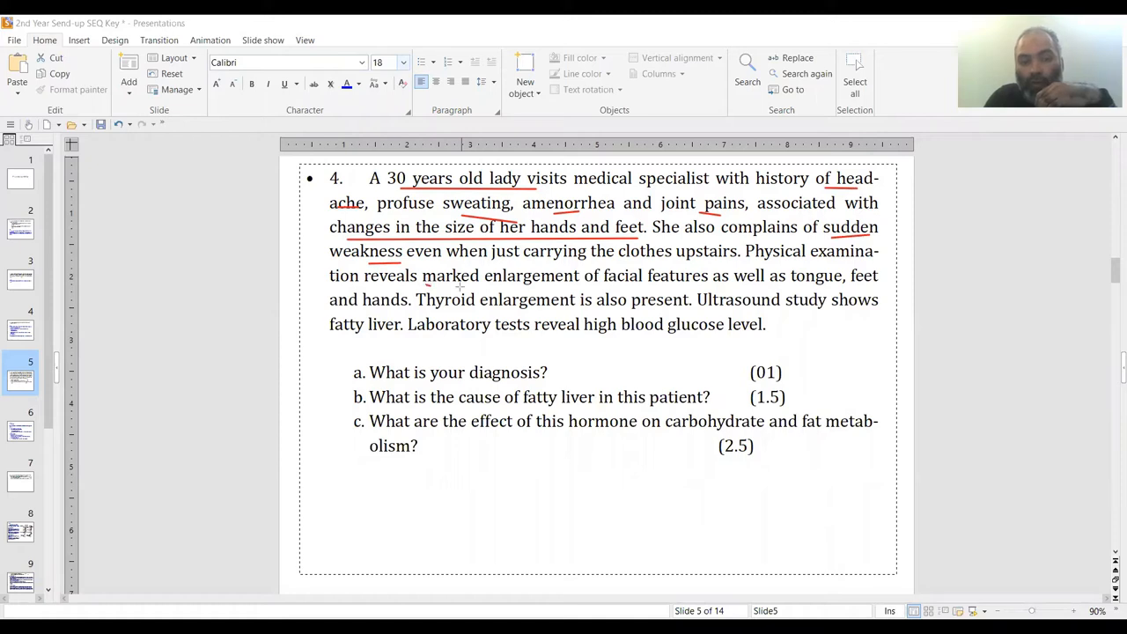
{"action": "left_click_drag", "start_coordinate": [422, 285], "coordinate": [695, 285]}
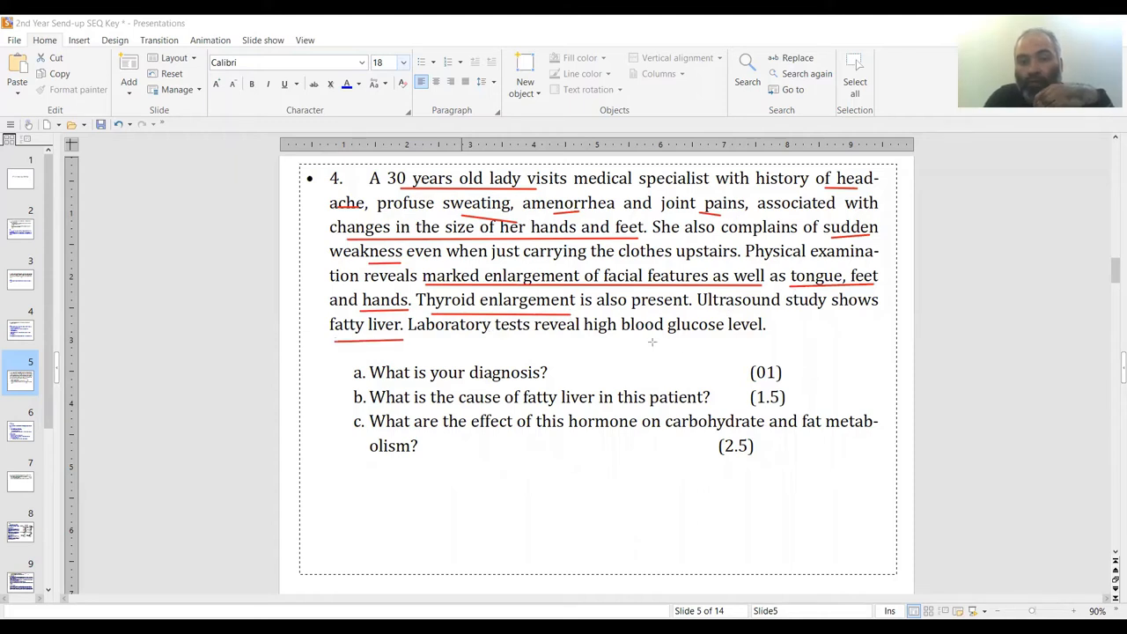
{"action": "mouse_move", "coordinate": [659, 341]}
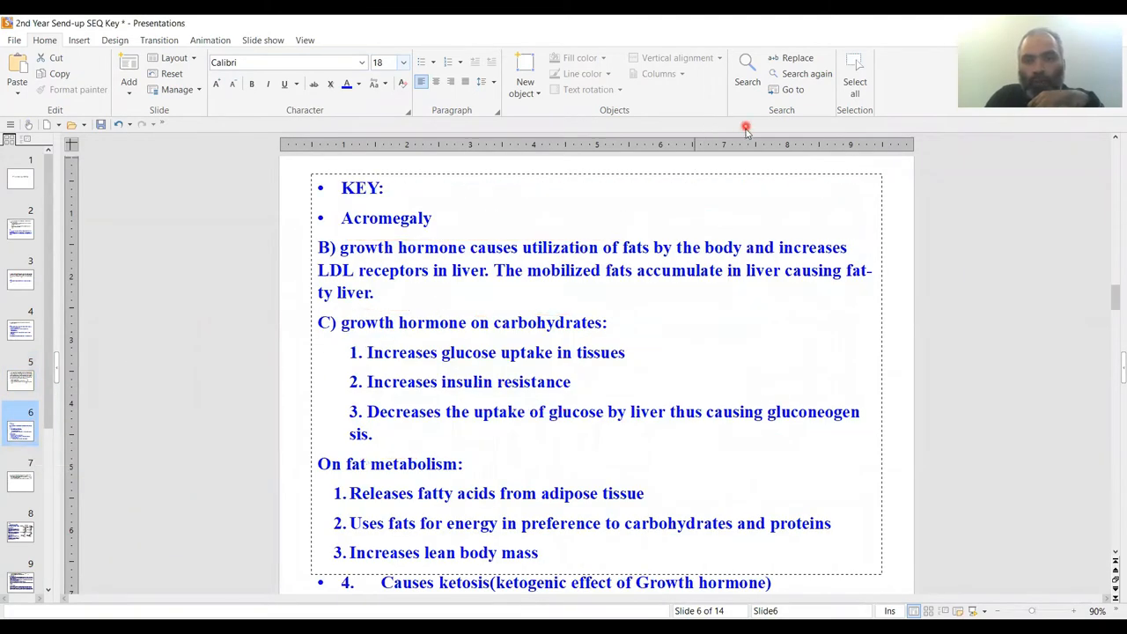
{"action": "mouse_move", "coordinate": [613, 201]}
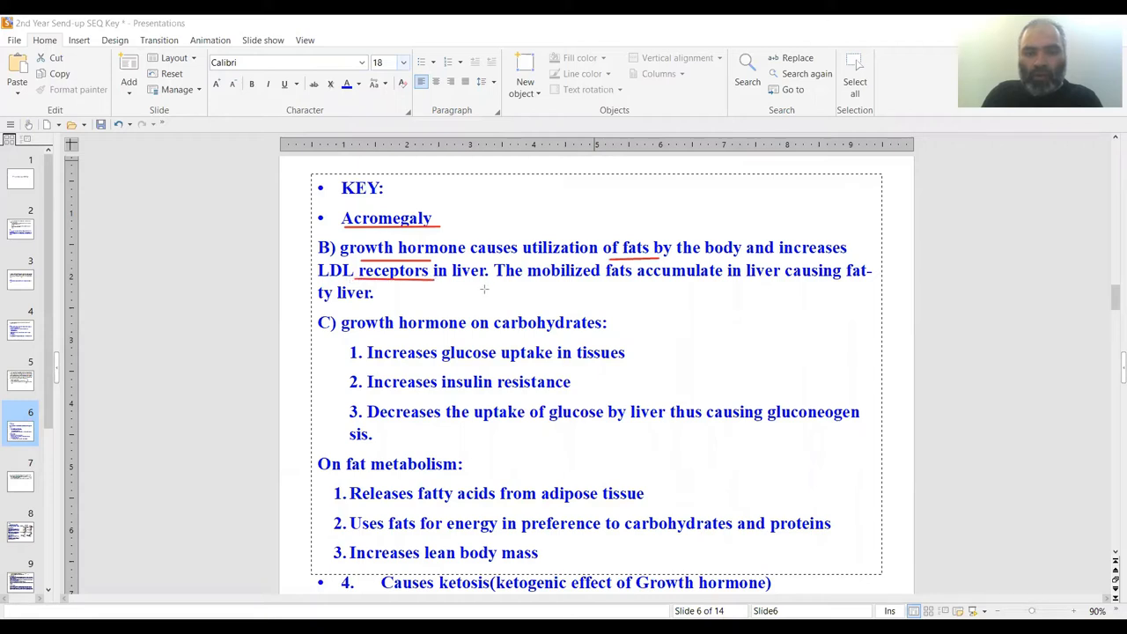
{"action": "mouse_move", "coordinate": [742, 282]}
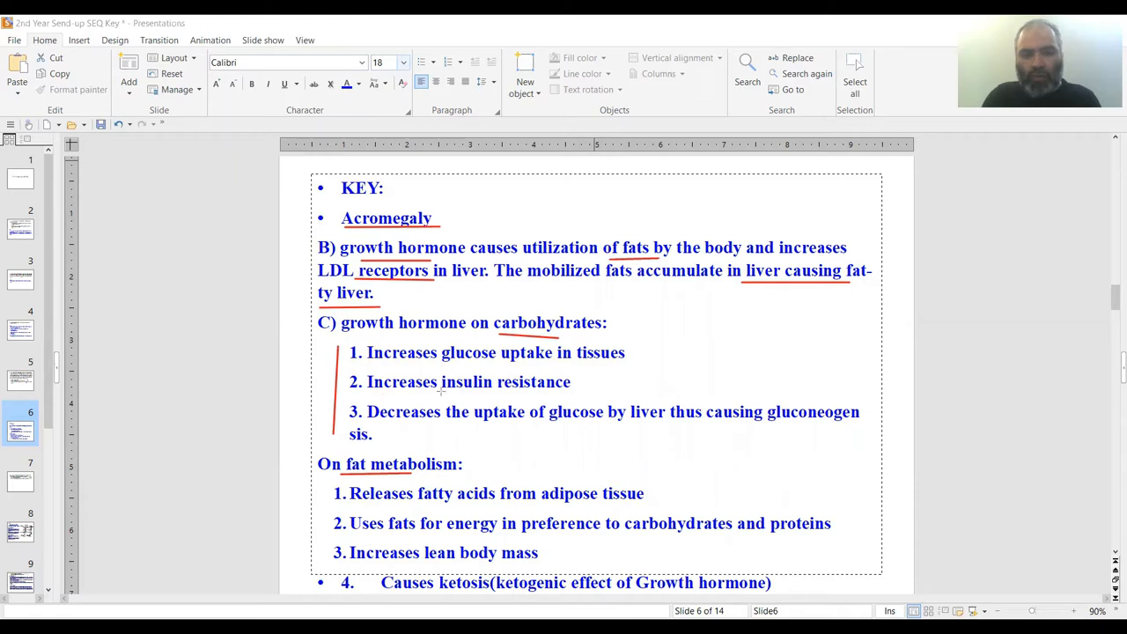
{"action": "mouse_move", "coordinate": [525, 425]}
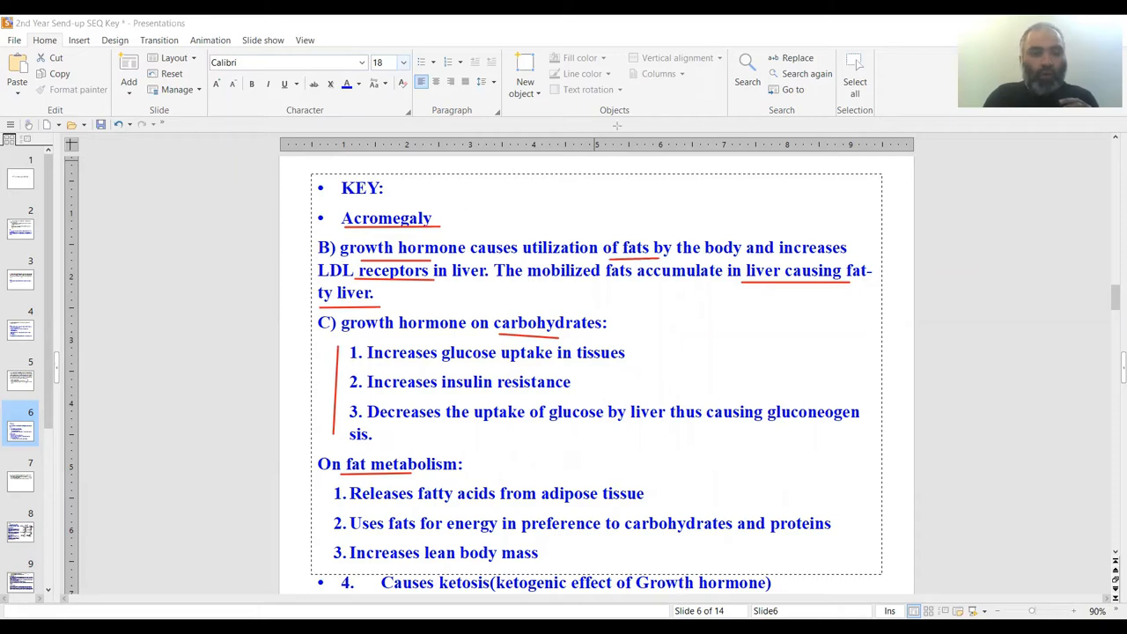
{"action": "mouse_move", "coordinate": [886, 35]}
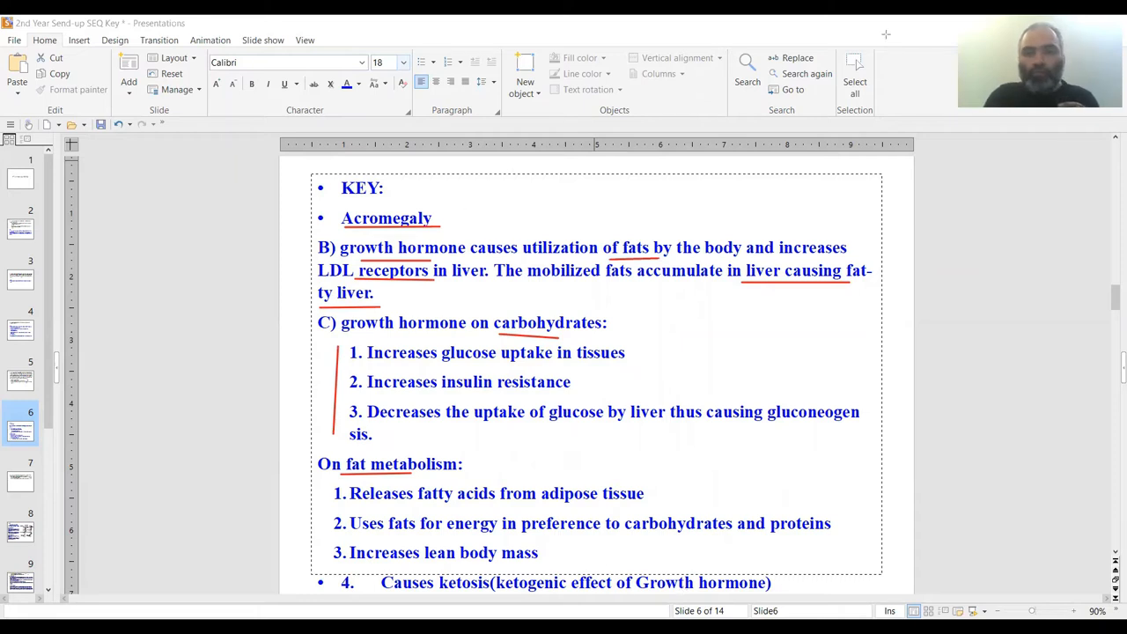
Go to slide 7 with question 5 on spinal-cord injury
{"action": "left_click", "coordinate": [21, 475]}
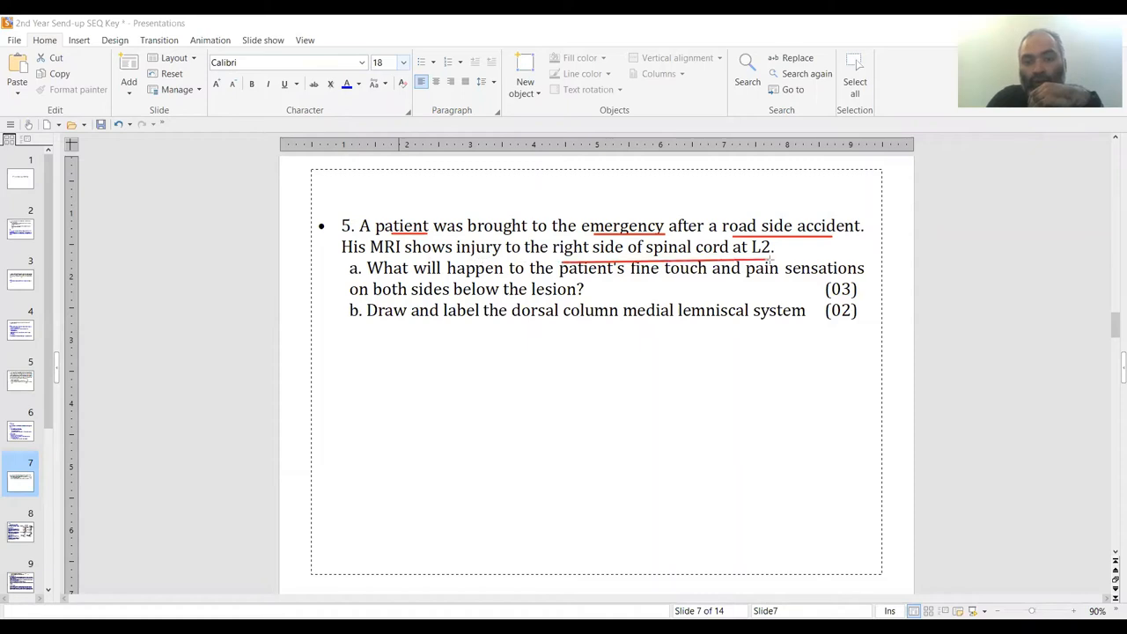
{"action": "mouse_move", "coordinate": [680, 289]}
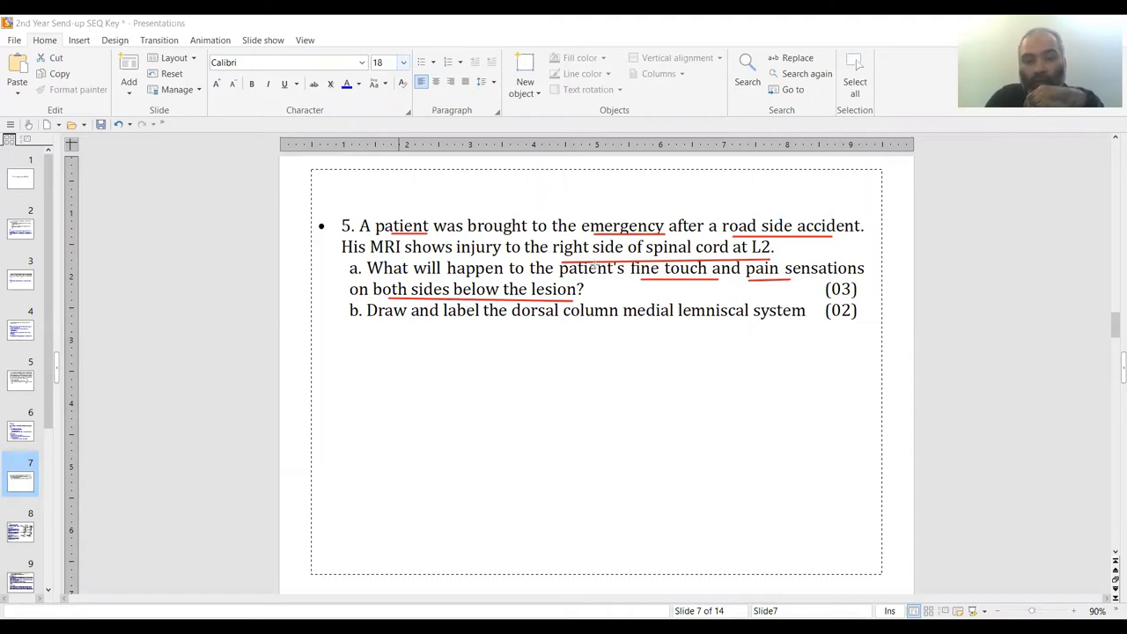
{"action": "mouse_move", "coordinate": [502, 306]}
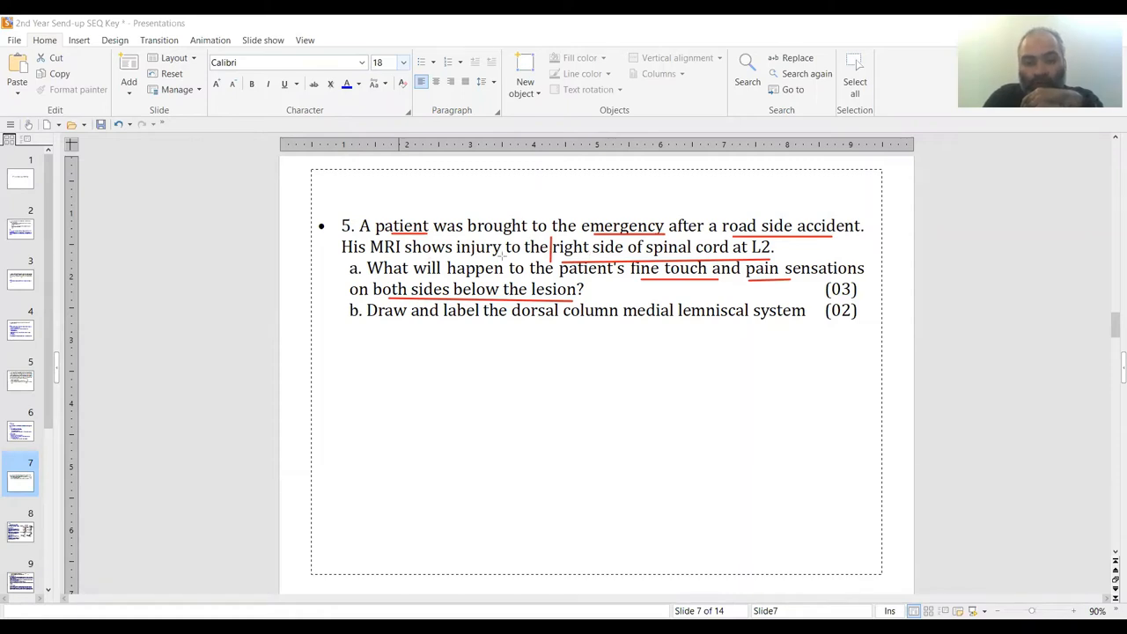
{"action": "mouse_move", "coordinate": [391, 326]}
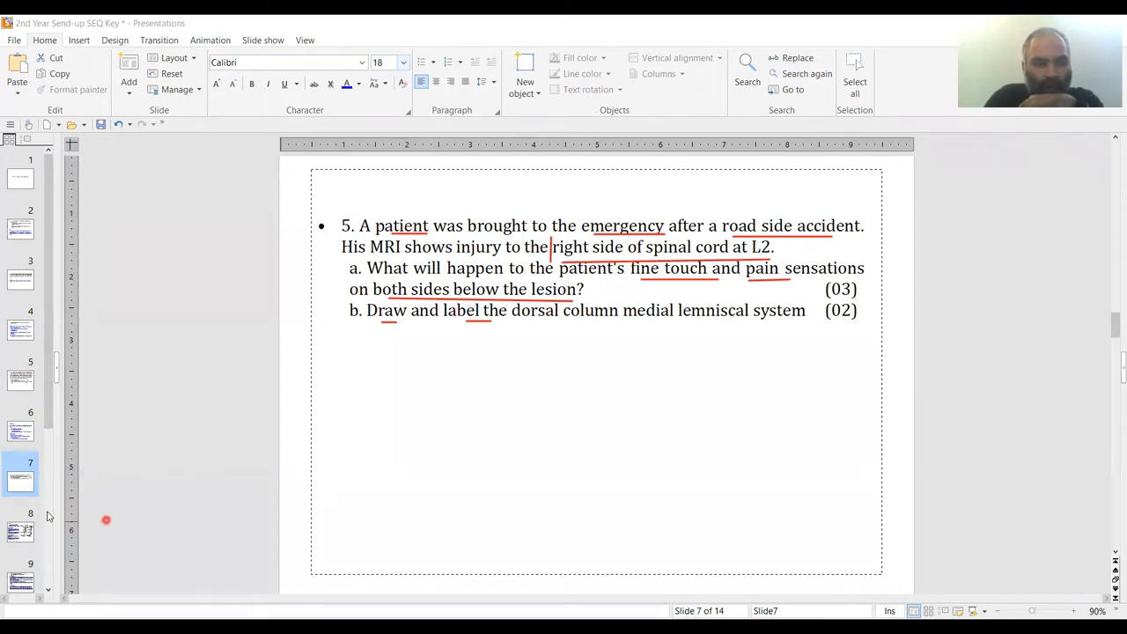
Open slide 8 with question 5's Brown-Séquard syndrome answer key
{"action": "left_click", "coordinate": [21, 528]}
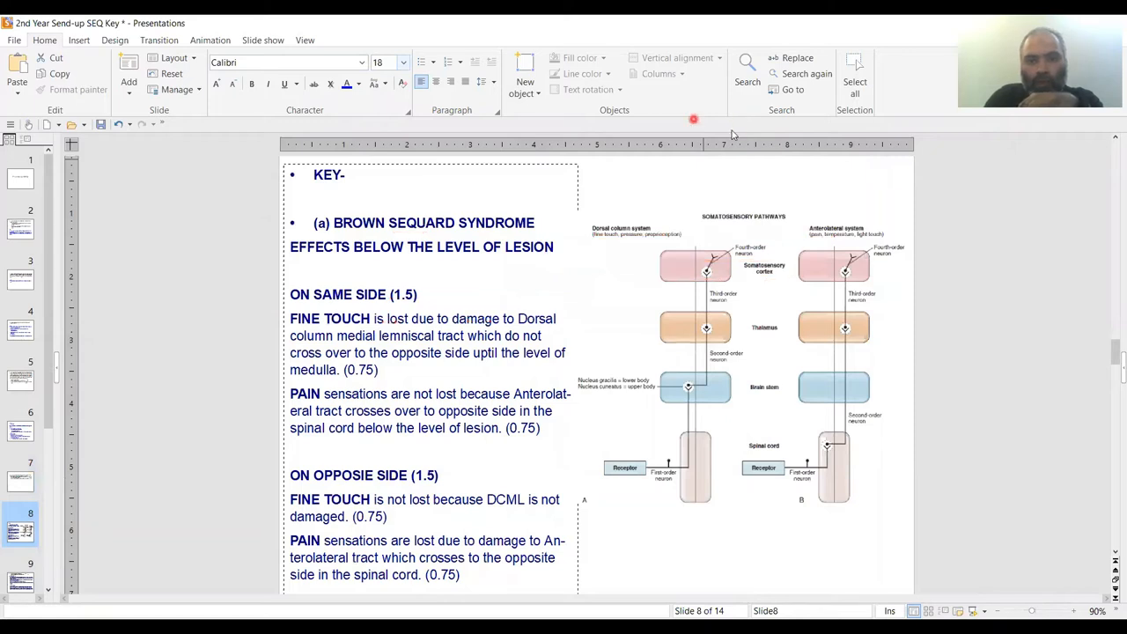
{"action": "mouse_move", "coordinate": [345, 229]}
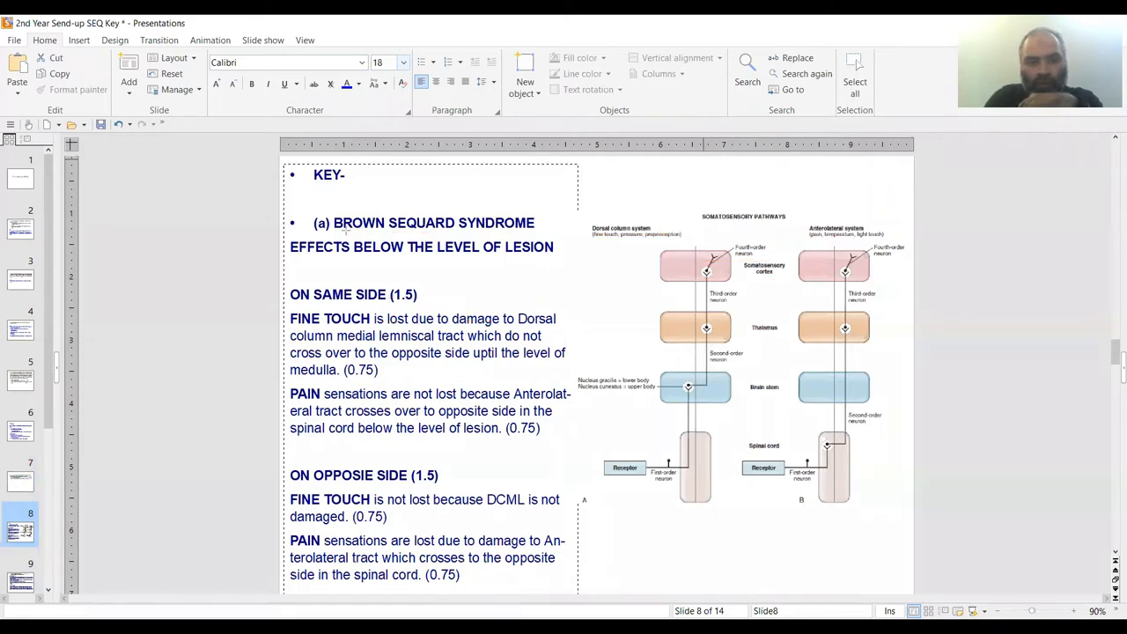
Underline the BROWN SEQUARD SYNDROME heading in red
{"action": "left_click_drag", "start_coordinate": [334, 222], "coordinate": [534, 222]}
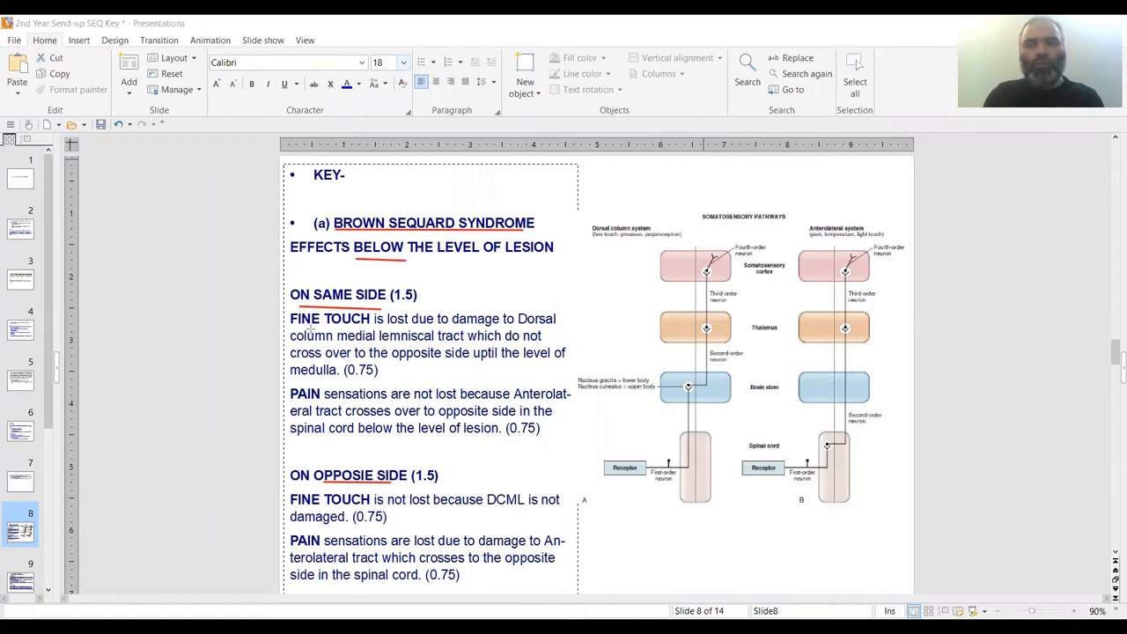
{"action": "mouse_move", "coordinate": [306, 329]}
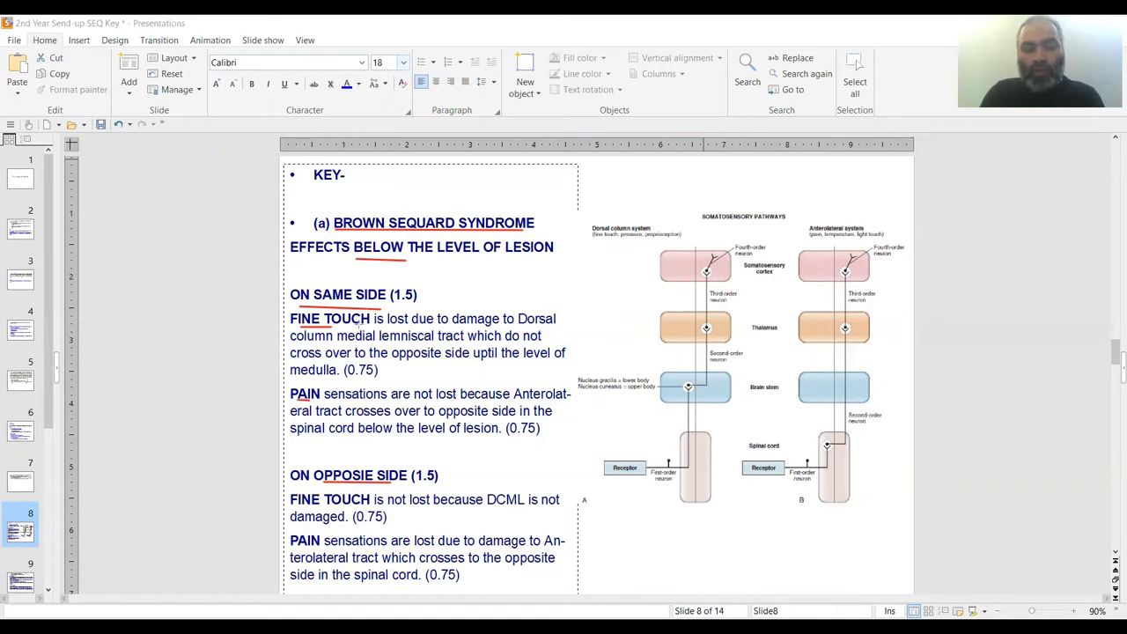
{"action": "mouse_move", "coordinate": [349, 331]}
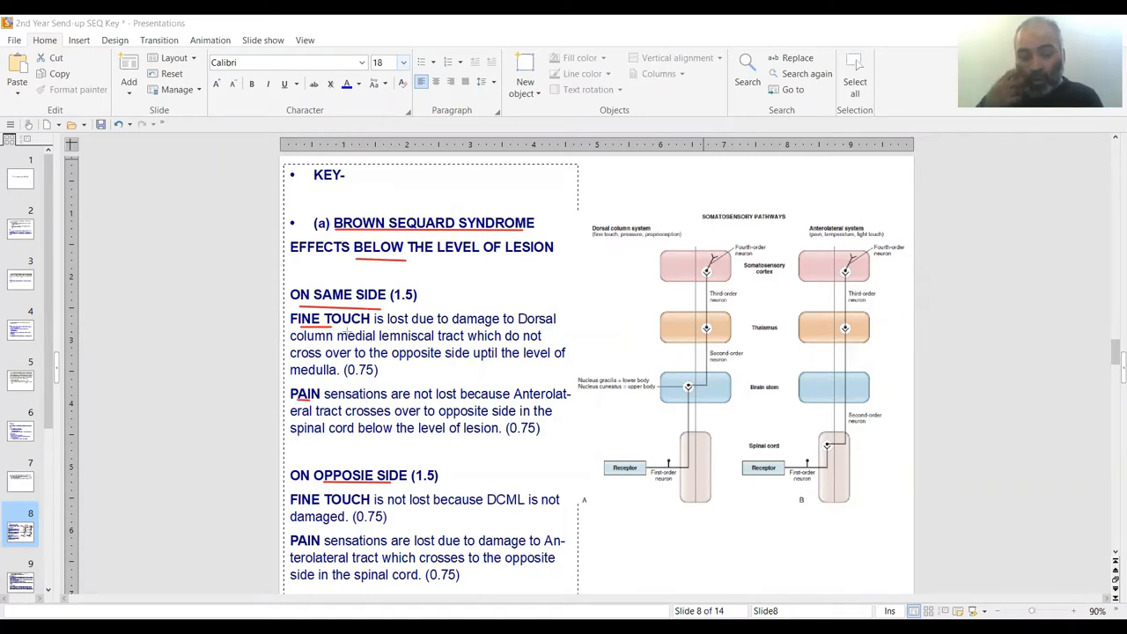
{"action": "mouse_move", "coordinate": [532, 326]}
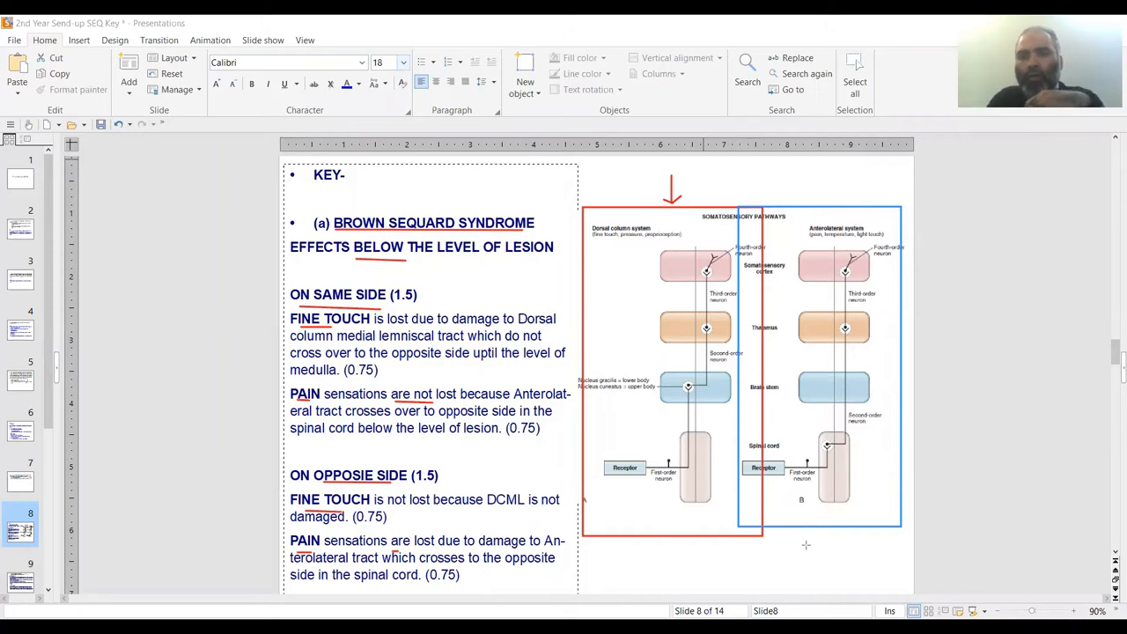
{"action": "mouse_move", "coordinate": [630, 482]}
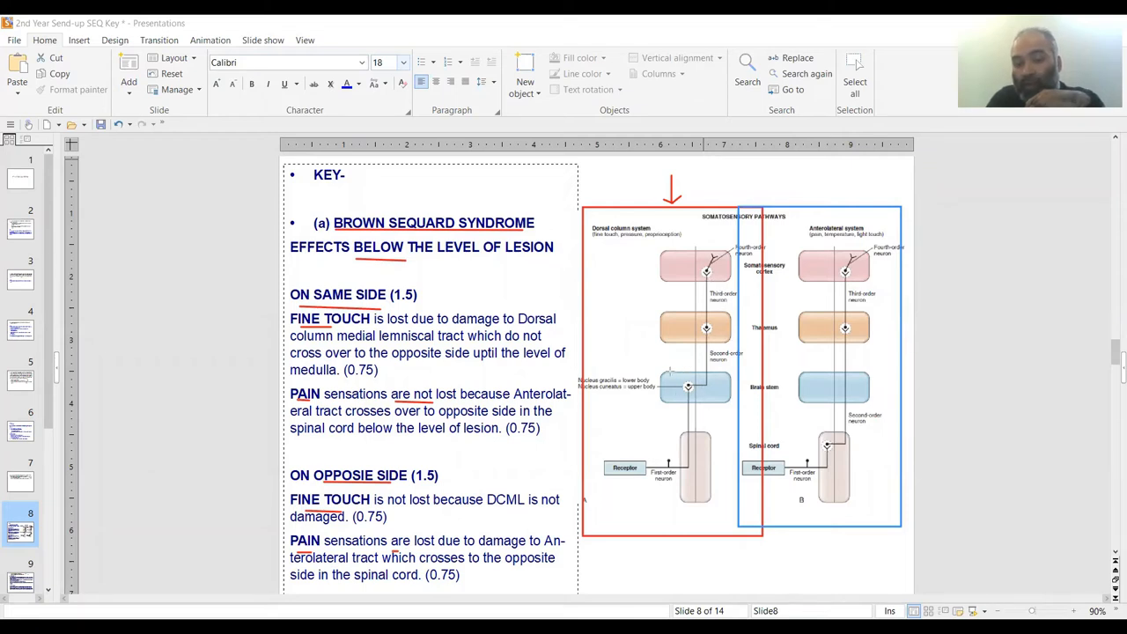
Move on to slide 9's decerebration question after boxing the pathway diagram
{"action": "left_click", "coordinate": [696, 387]}
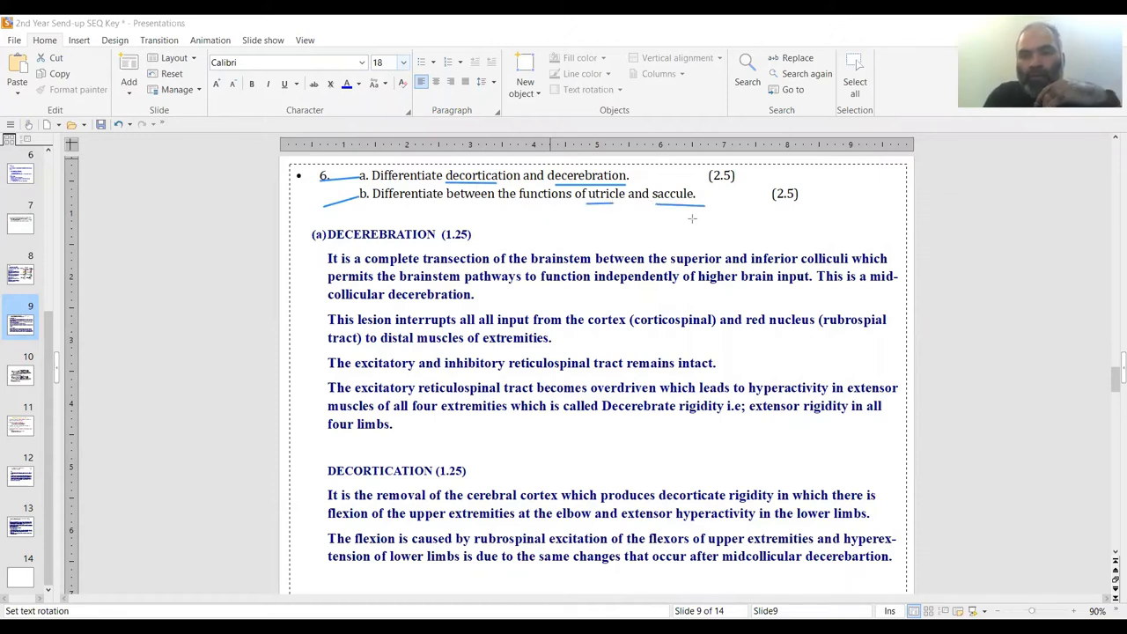
{"action": "mouse_move", "coordinate": [686, 218]}
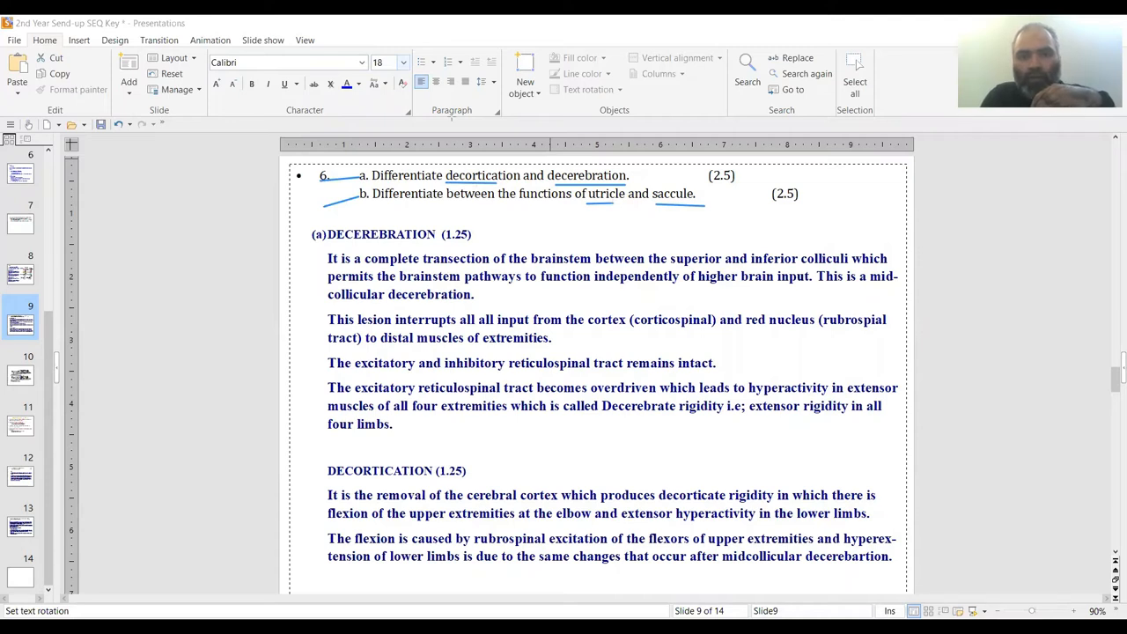
{"action": "mouse_move", "coordinate": [384, 255]}
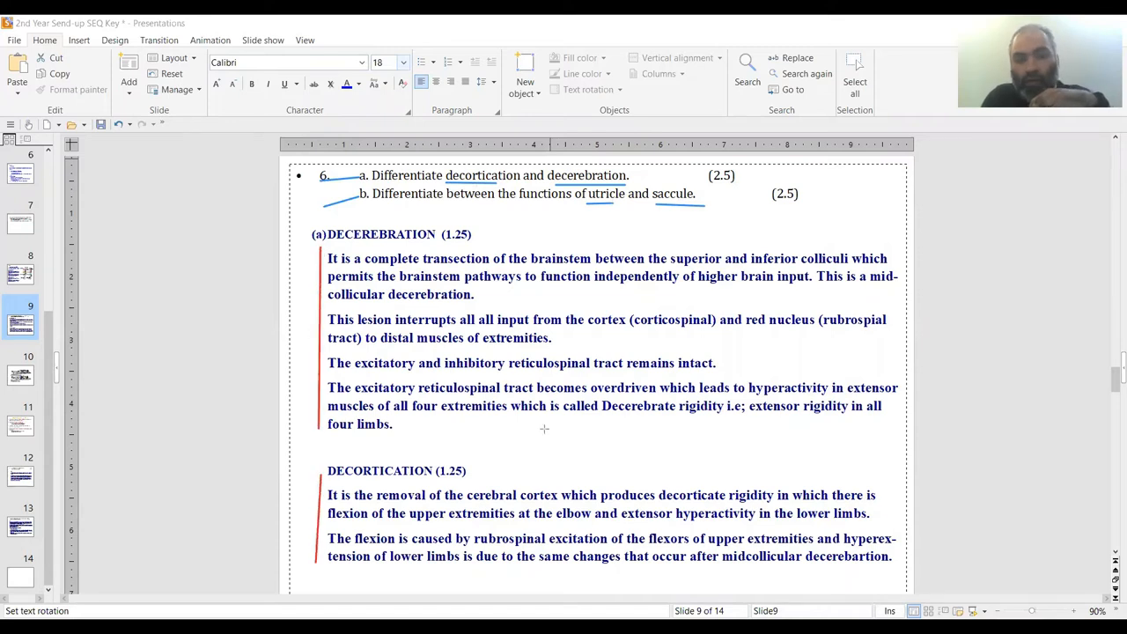
{"action": "mouse_move", "coordinate": [583, 441]}
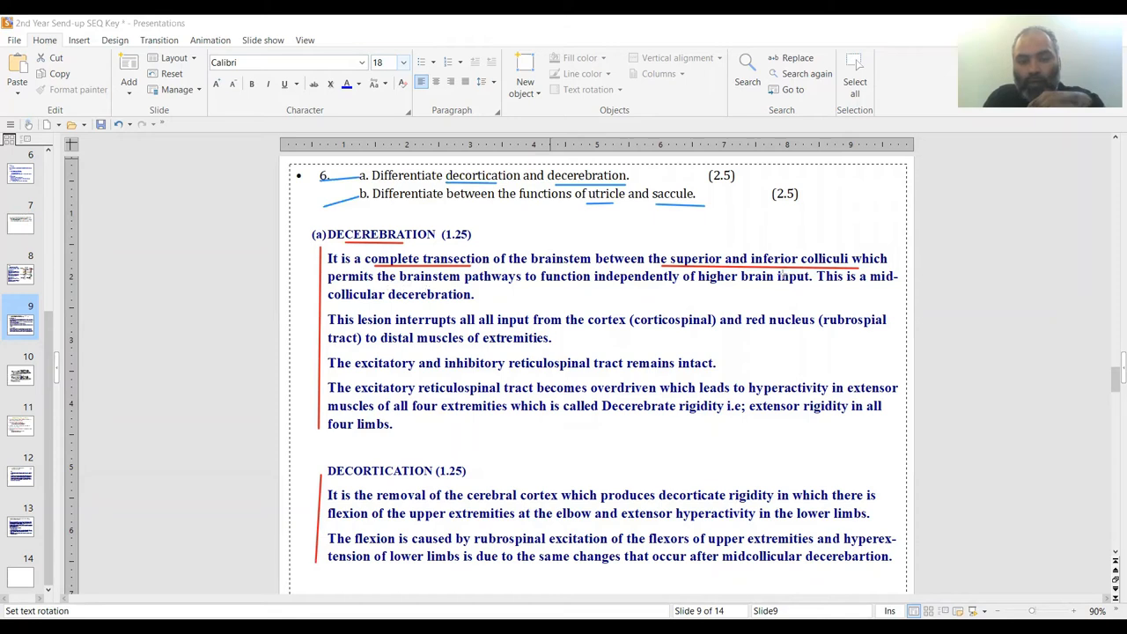
{"action": "mouse_move", "coordinate": [782, 275]}
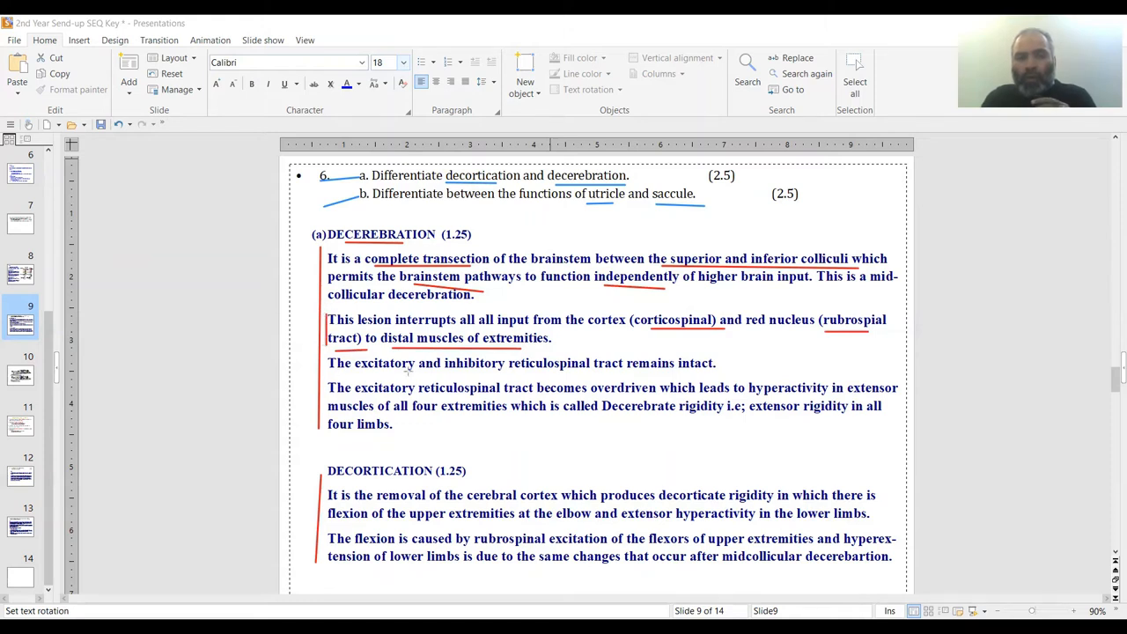
{"action": "mouse_move", "coordinate": [405, 373]}
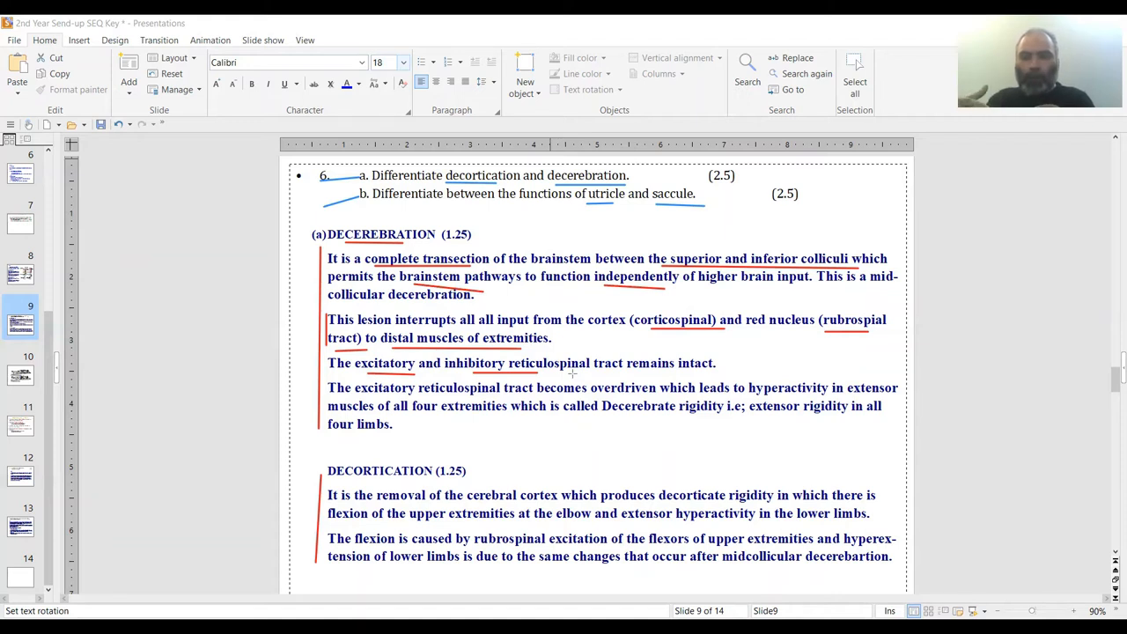
{"action": "mouse_move", "coordinate": [560, 380]}
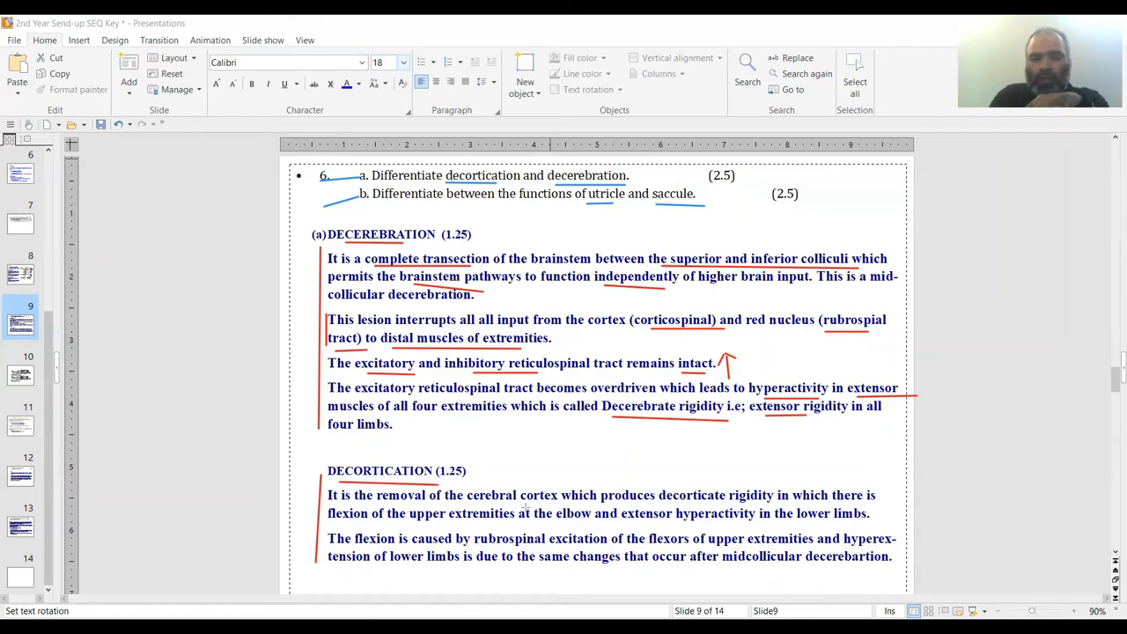
{"action": "mouse_move", "coordinate": [768, 368]}
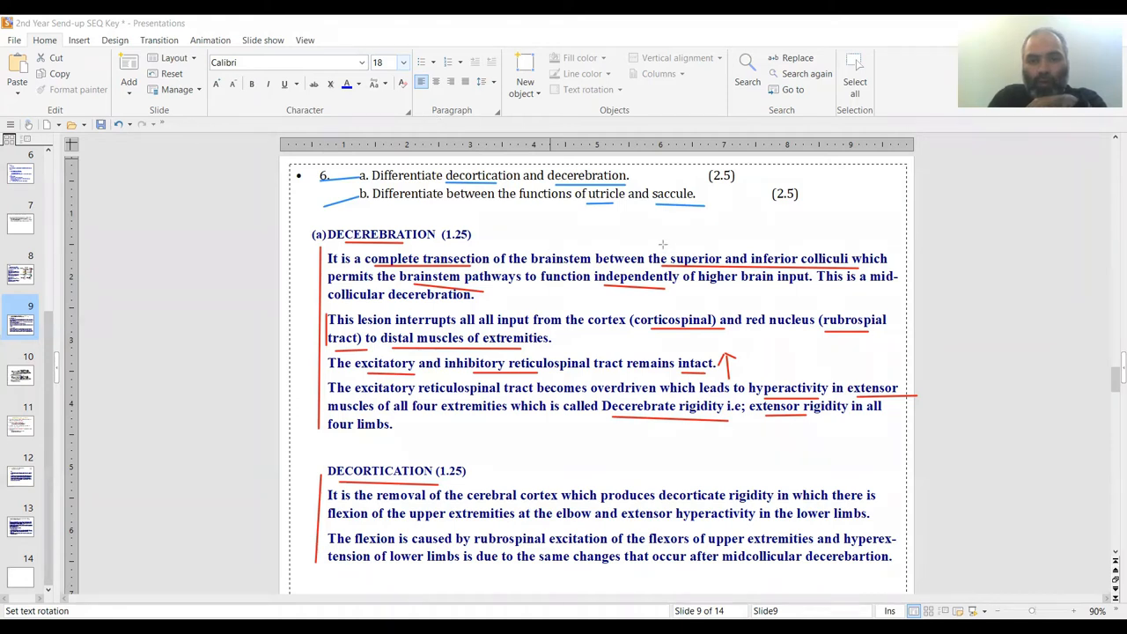
Draw a red box around 'superior and inferior colliculi' in the decerebration answer
{"action": "left_click_drag", "start_coordinate": [662, 247], "coordinate": [867, 275]}
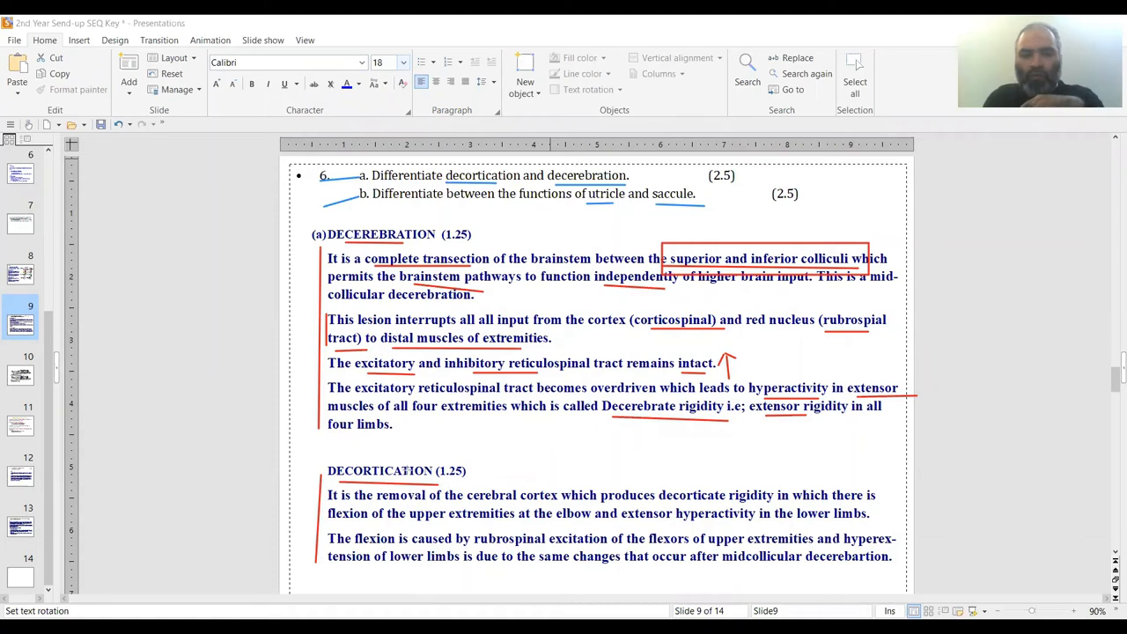
{"action": "mouse_move", "coordinate": [537, 472]}
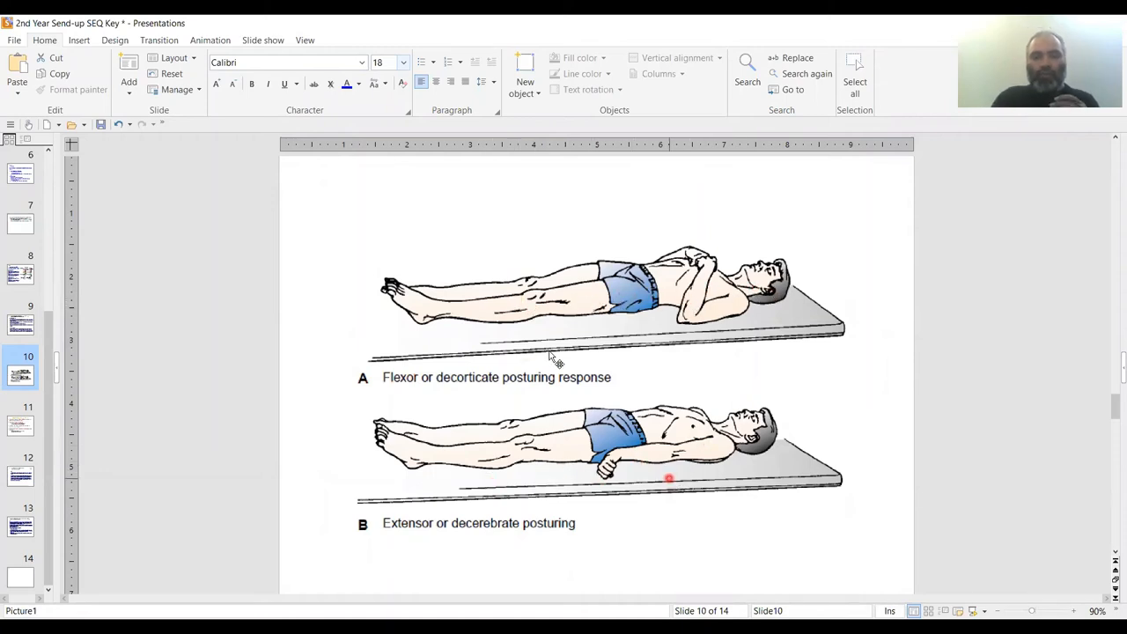
{"action": "mouse_move", "coordinate": [529, 317]}
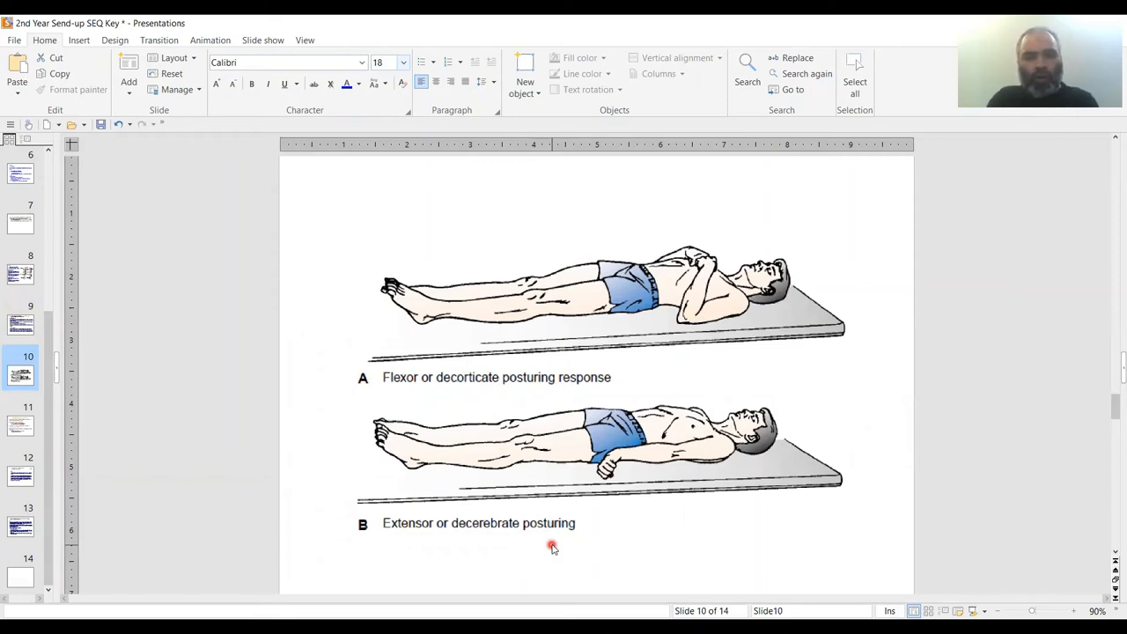
{"action": "mouse_move", "coordinate": [518, 535]}
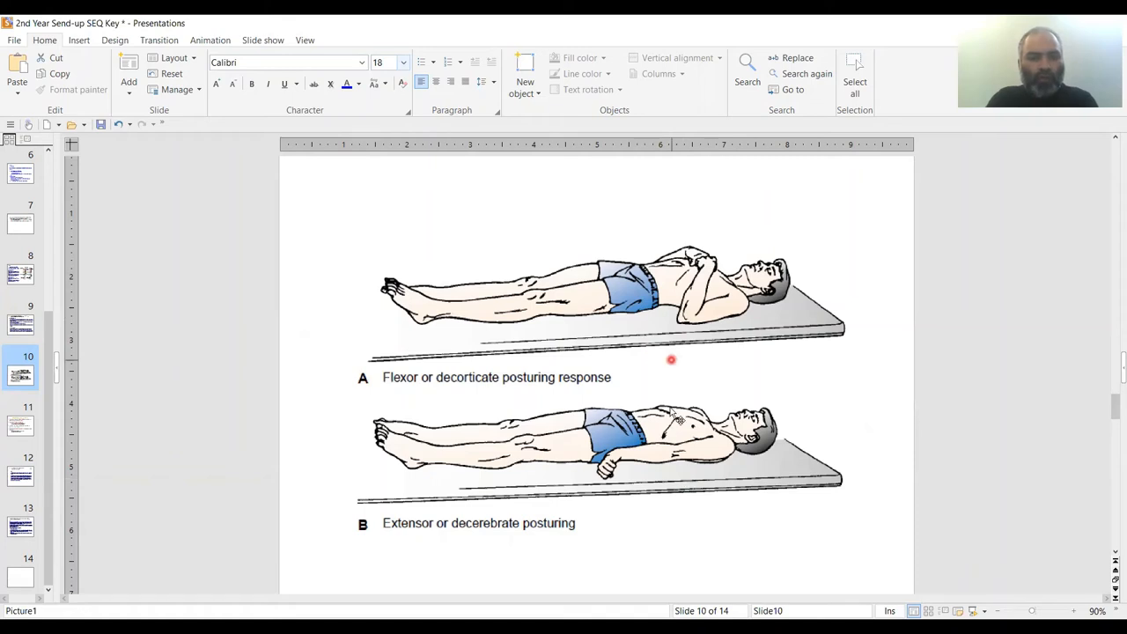
Go to slide 11's utricle and saccule summary after the posturing illustrations
{"action": "left_click", "coordinate": [20, 424]}
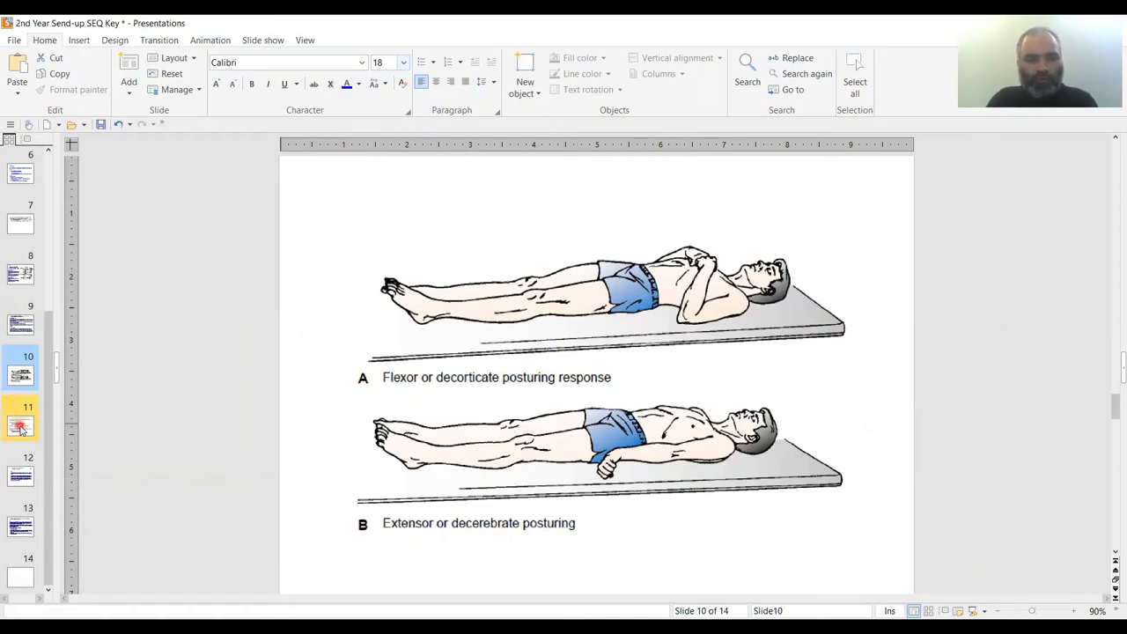
{"action": "left_click", "coordinate": [21, 421]}
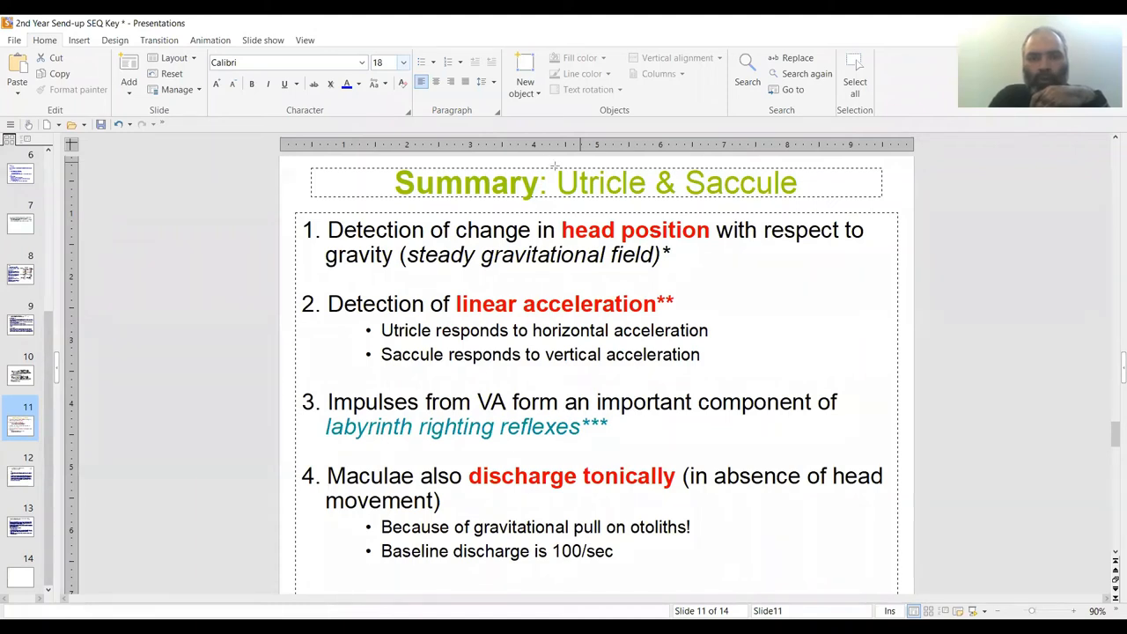
Draw red boxes around 'Utricle & Saccule', the head-position phrase and linear acceleration
{"action": "double_click", "coordinate": [678, 181]}
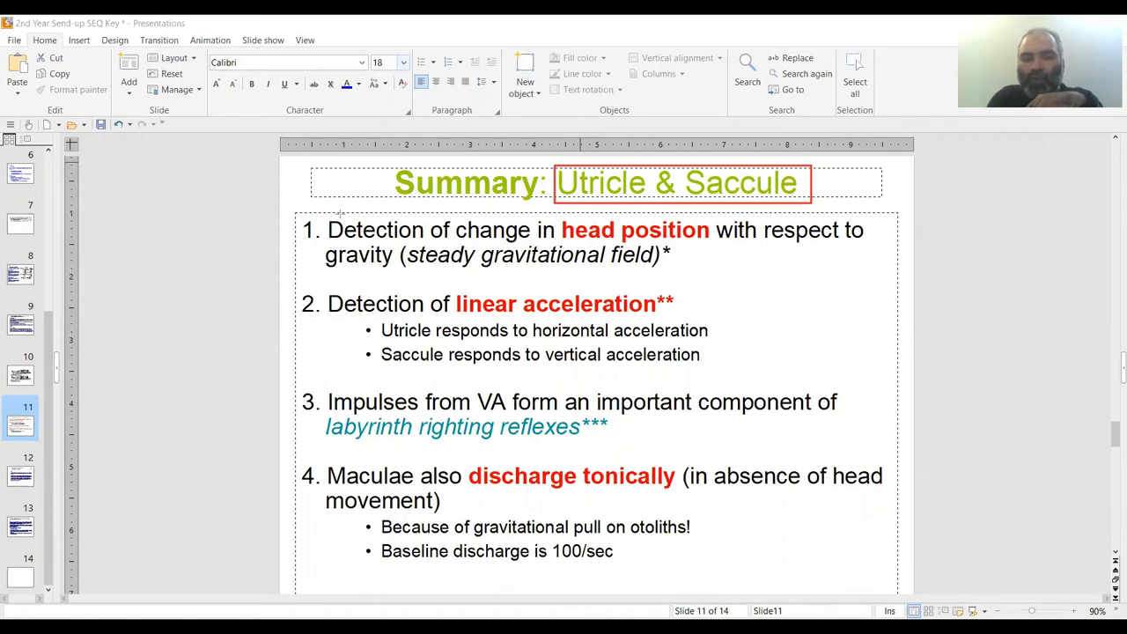
{"action": "left_click", "coordinate": [633, 229]}
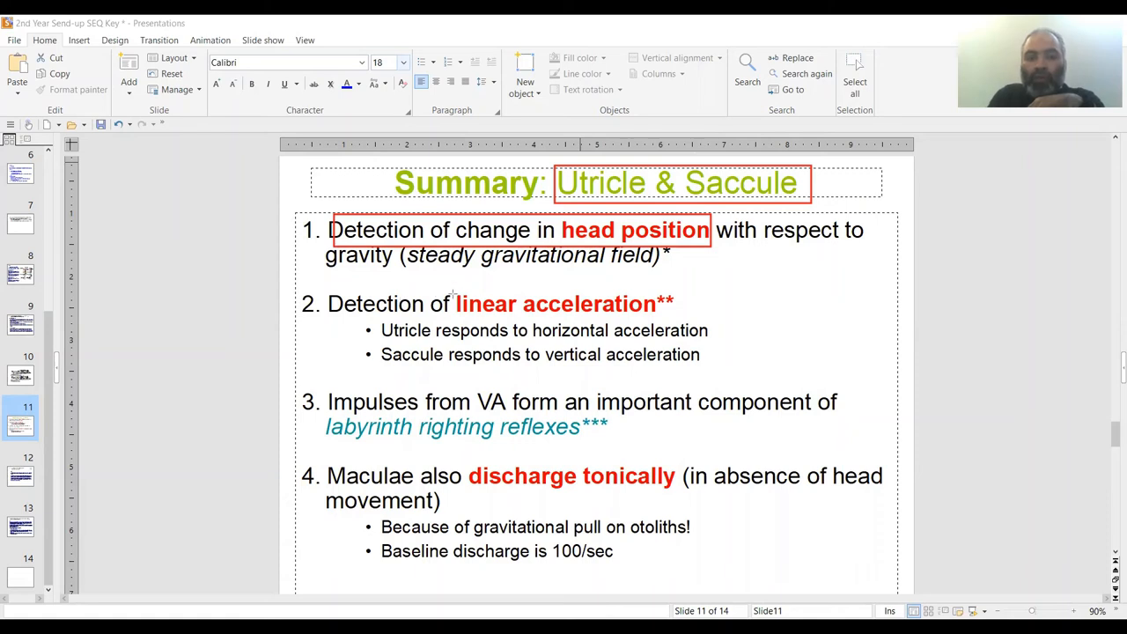
{"action": "left_click", "coordinate": [554, 303]}
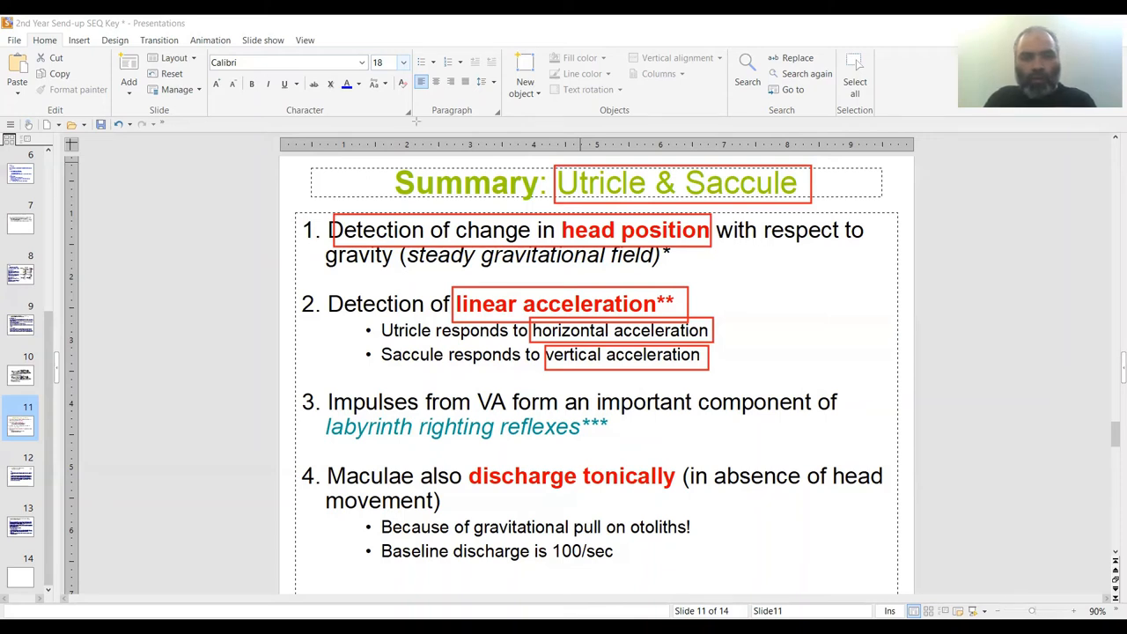
{"action": "mouse_move", "coordinate": [374, 217]}
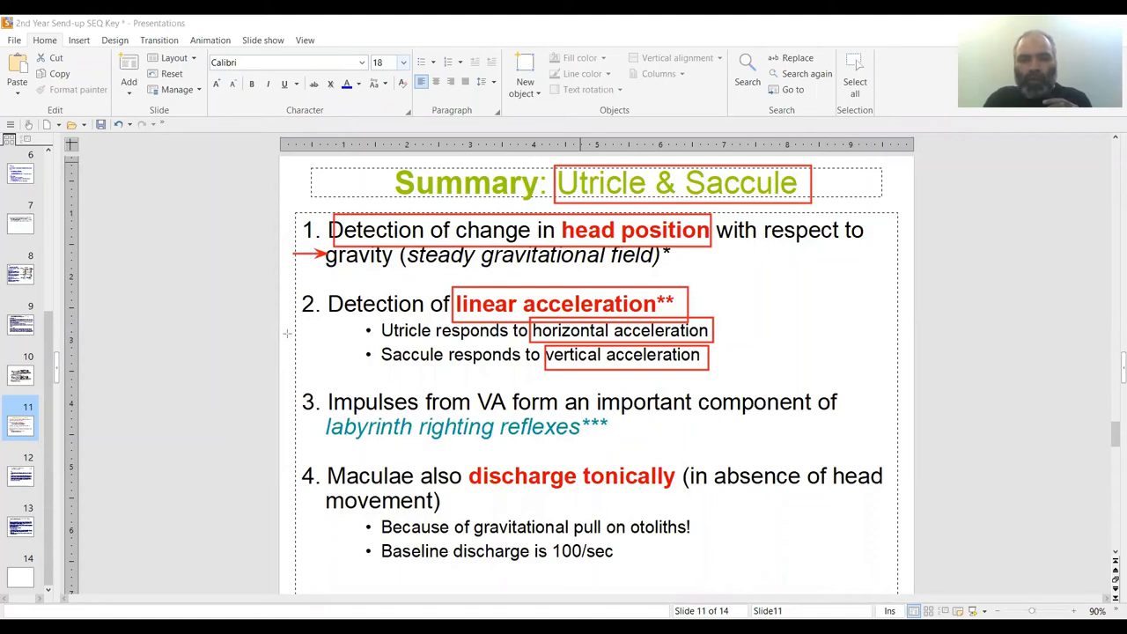
Draw a red arrow pointing at the utricle bullet on slide 11's summary
{"action": "left_click_drag", "start_coordinate": [286, 333], "coordinate": [352, 333]}
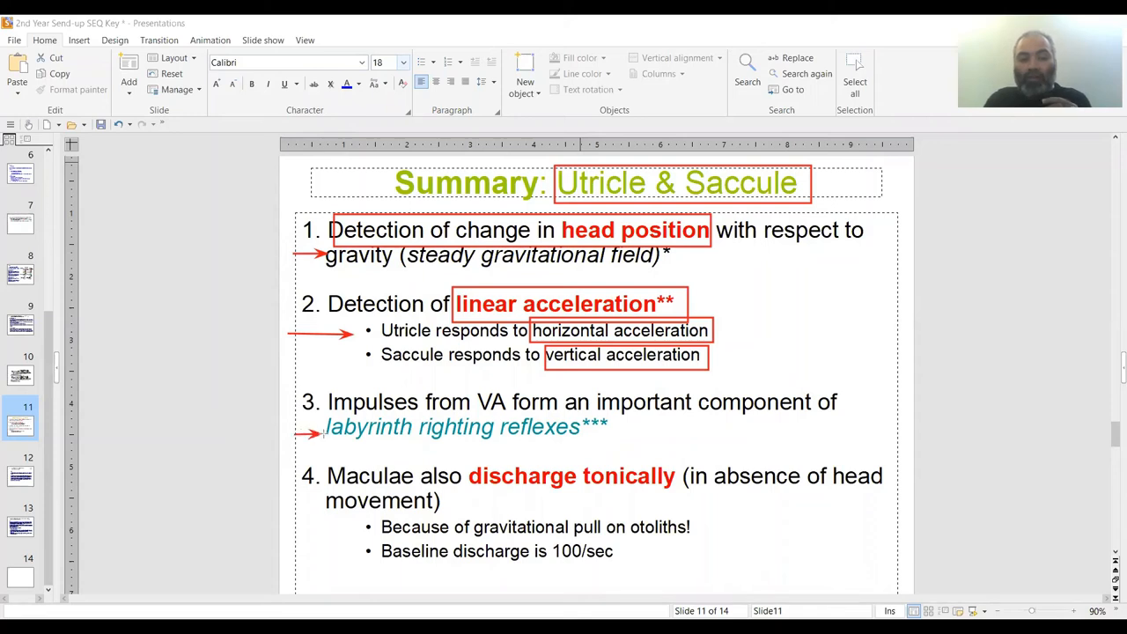
{"action": "mouse_move", "coordinate": [377, 455]}
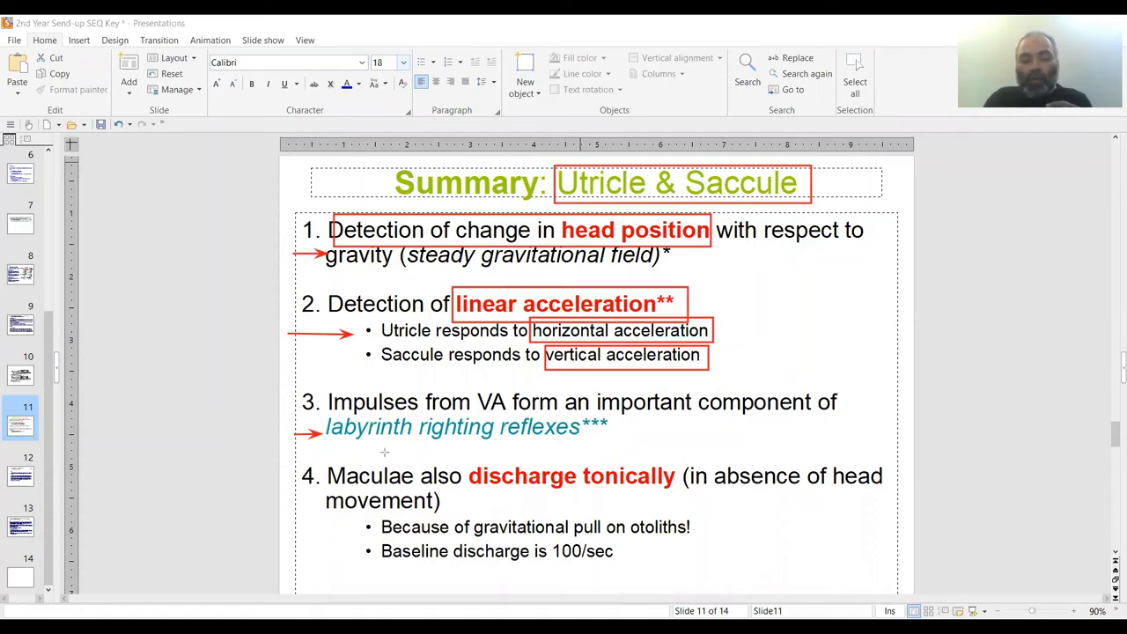
{"action": "mouse_move", "coordinate": [492, 444]}
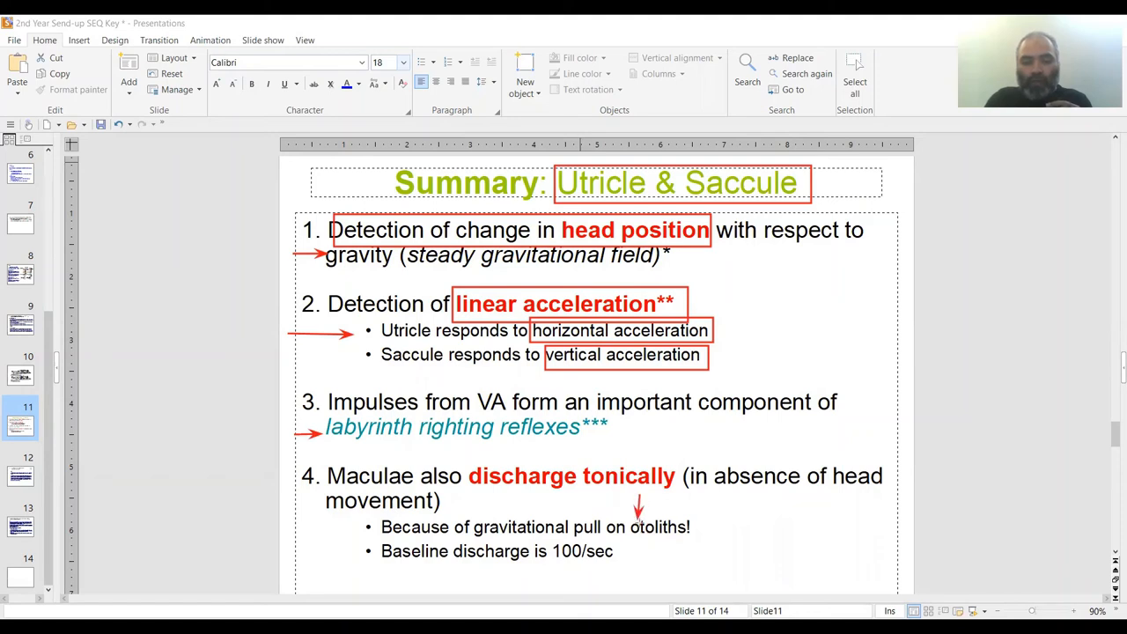
{"action": "mouse_move", "coordinate": [665, 546]}
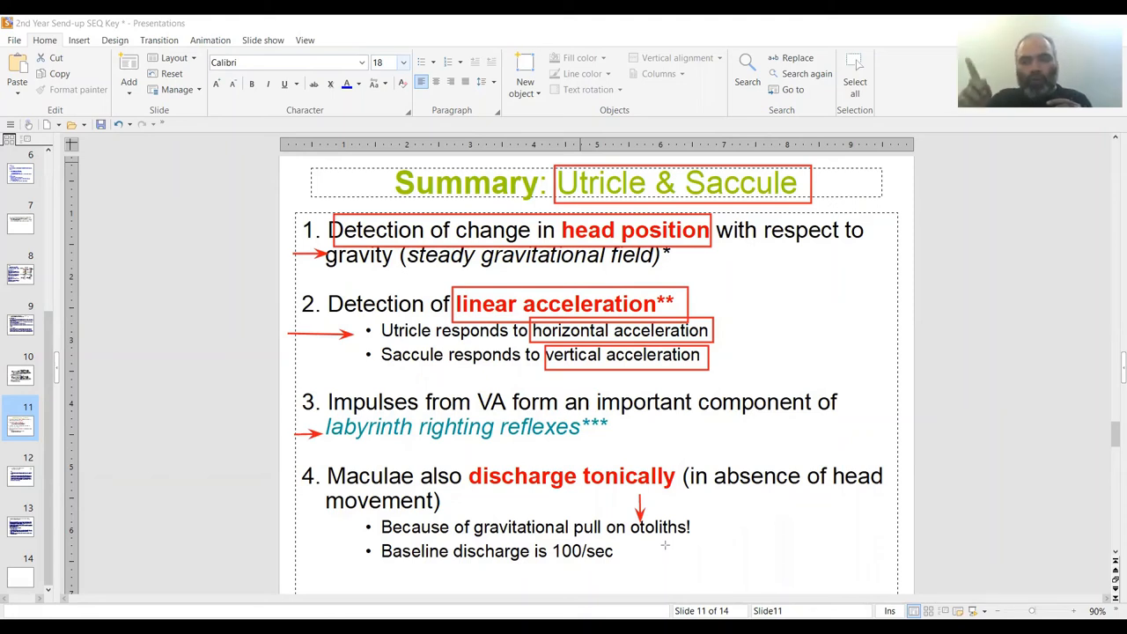
{"action": "mouse_move", "coordinate": [518, 514]}
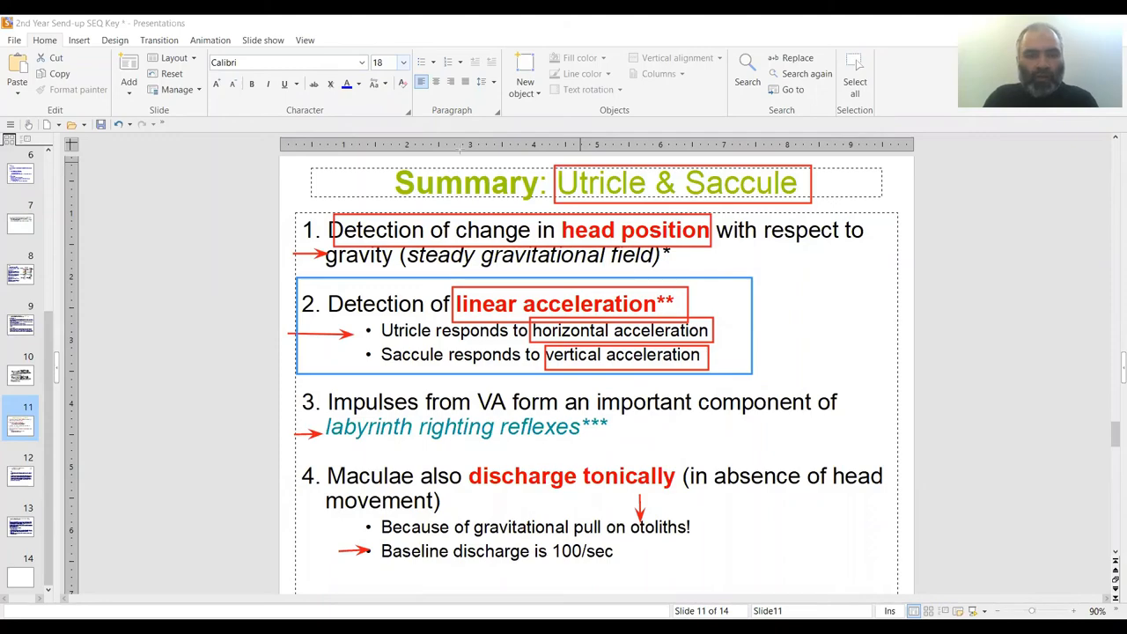
Advance to slide 12 with the impedance-matching and place-principle question
{"action": "left_click", "coordinate": [20, 468]}
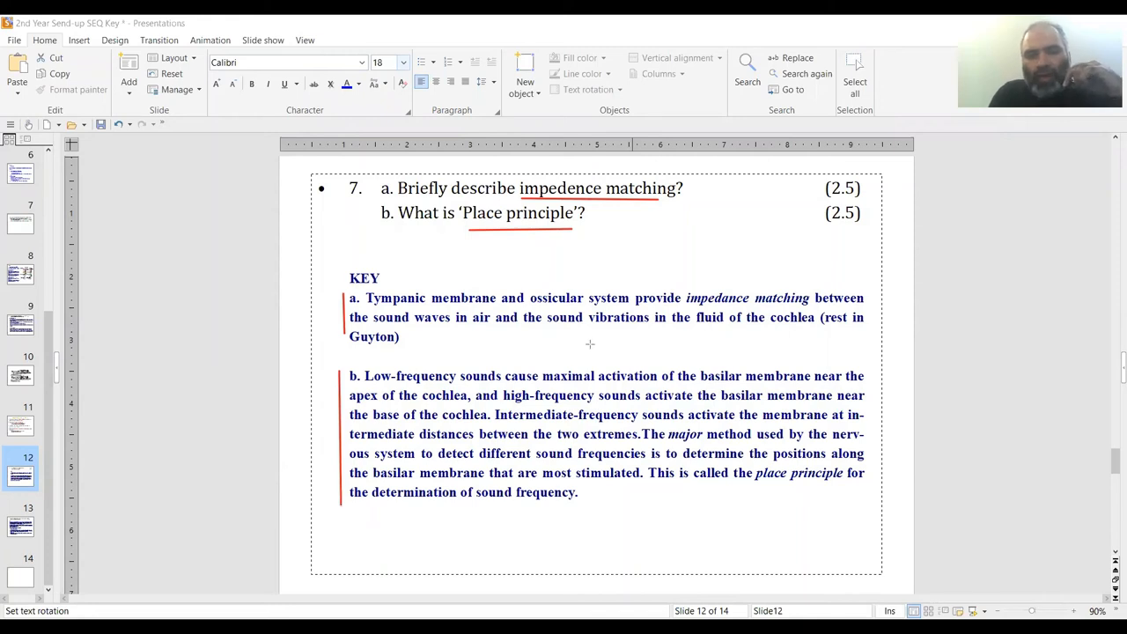
{"action": "mouse_move", "coordinate": [831, 199]}
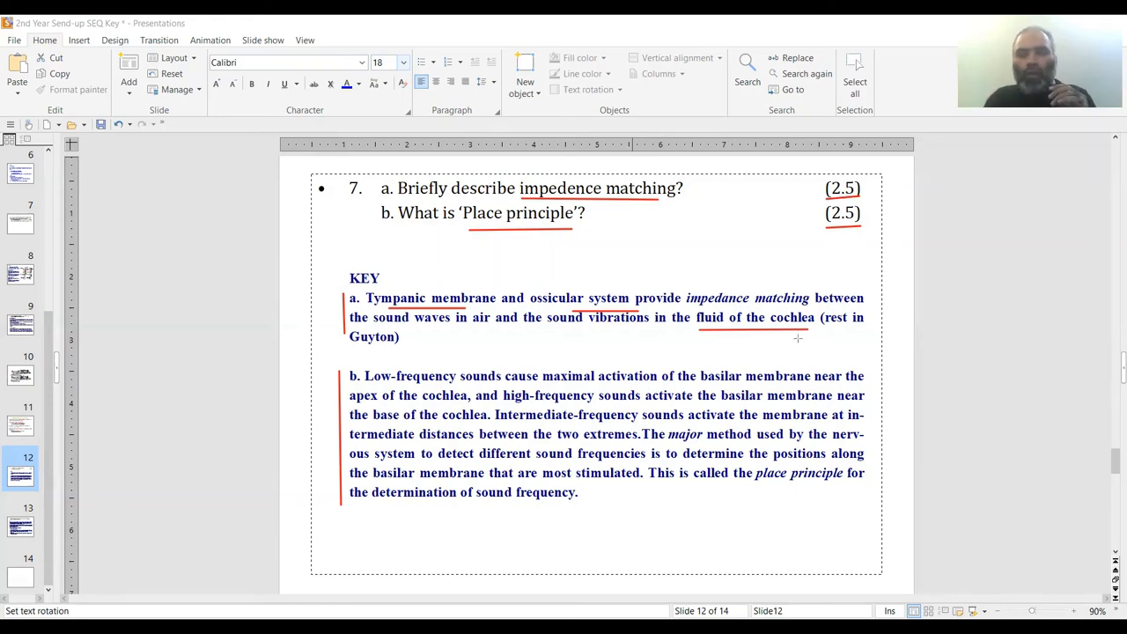
{"action": "mouse_move", "coordinate": [775, 326]}
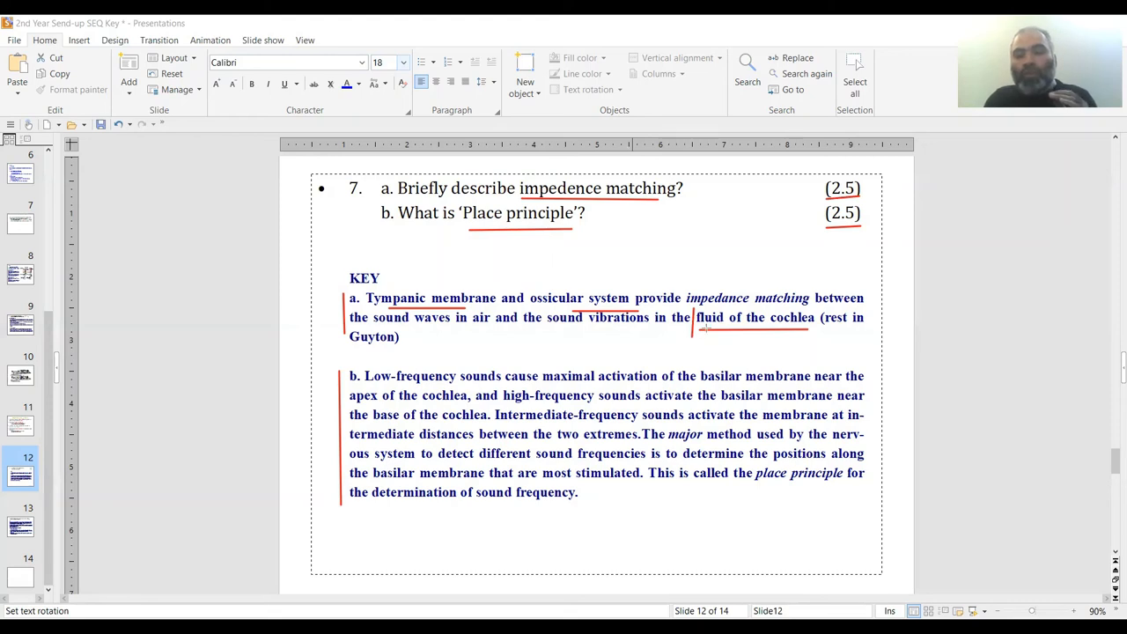
{"action": "mouse_move", "coordinate": [519, 331]}
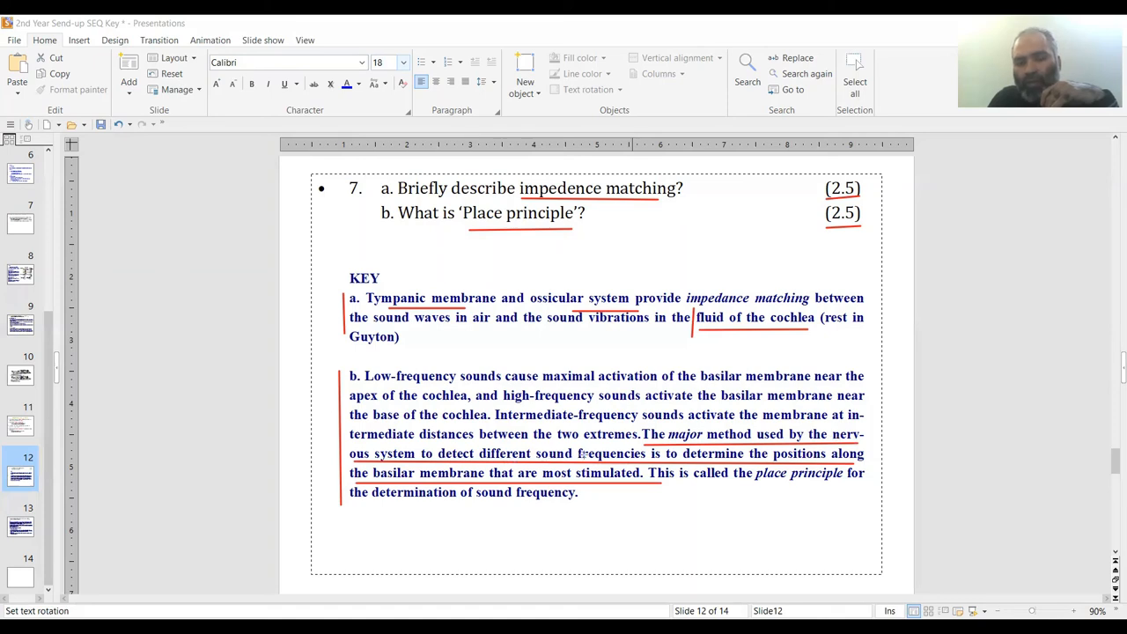
{"action": "mouse_move", "coordinate": [502, 261]}
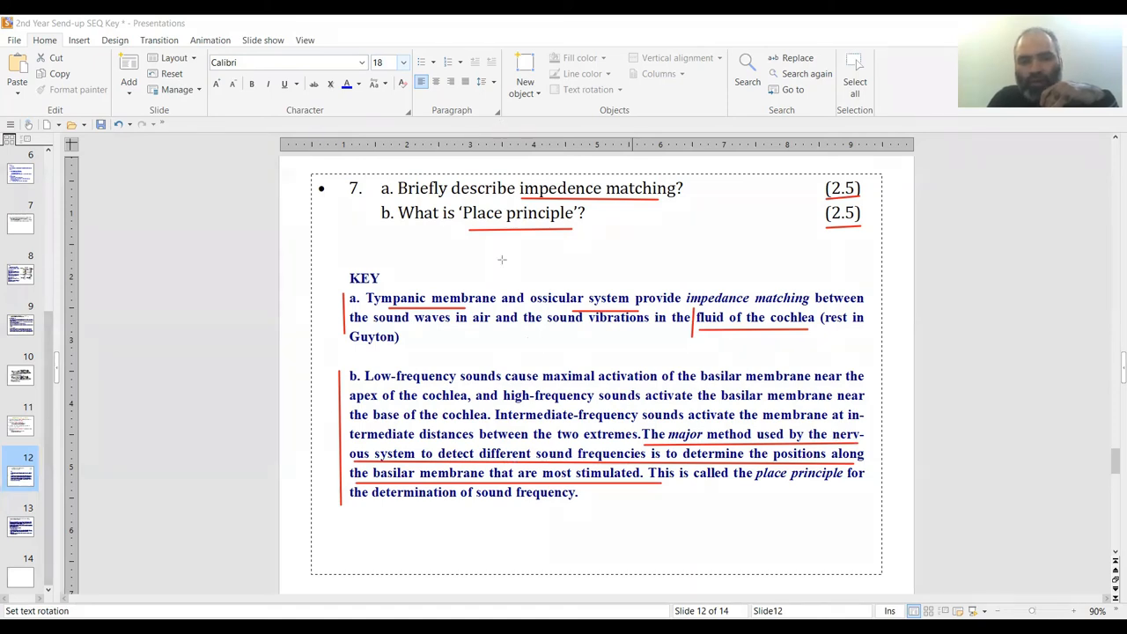
Draw red arrows at the sound-frequencies line and the final place-principle sentence
{"action": "left_click_drag", "start_coordinate": [562, 377], "coordinate": [570, 454]}
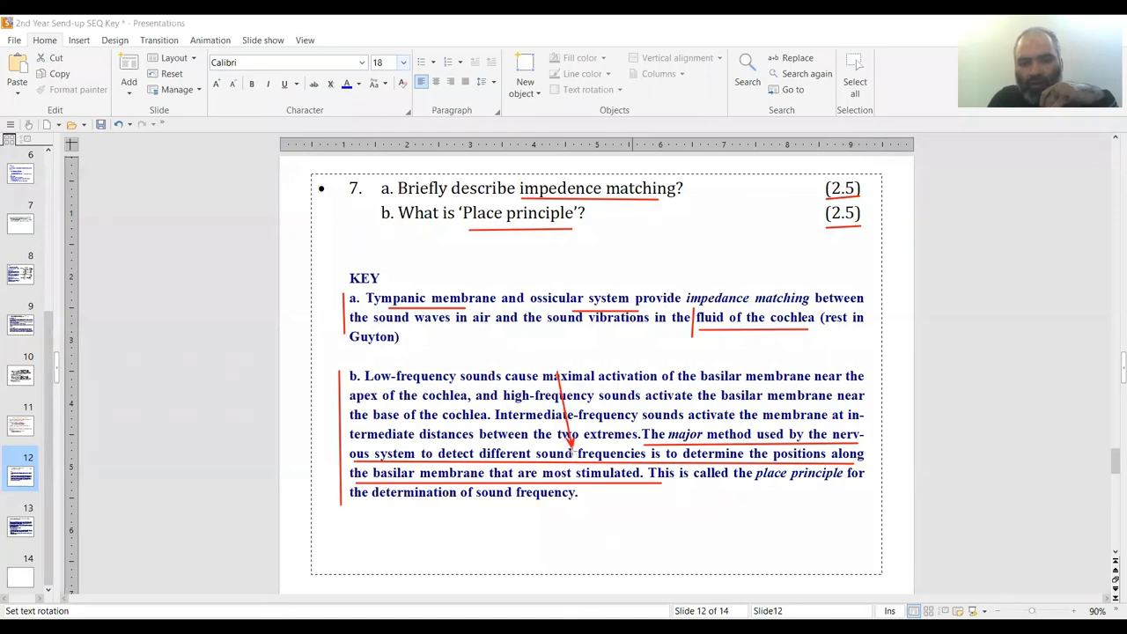
{"action": "mouse_move", "coordinate": [430, 524]}
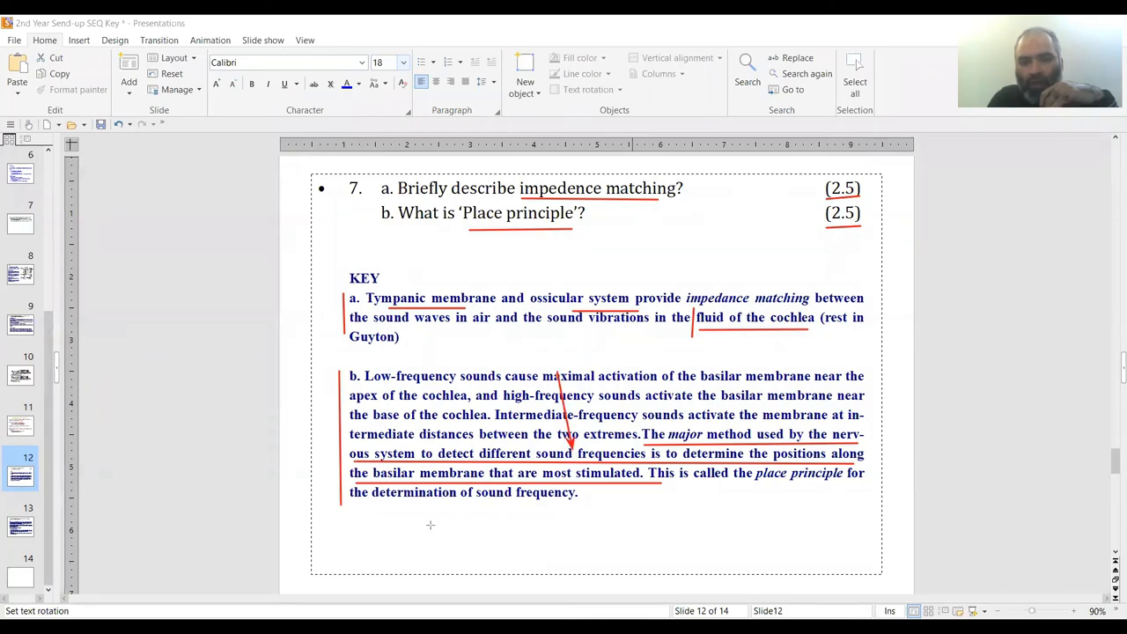
{"action": "left_click_drag", "start_coordinate": [397, 514], "coordinate": [419, 476]}
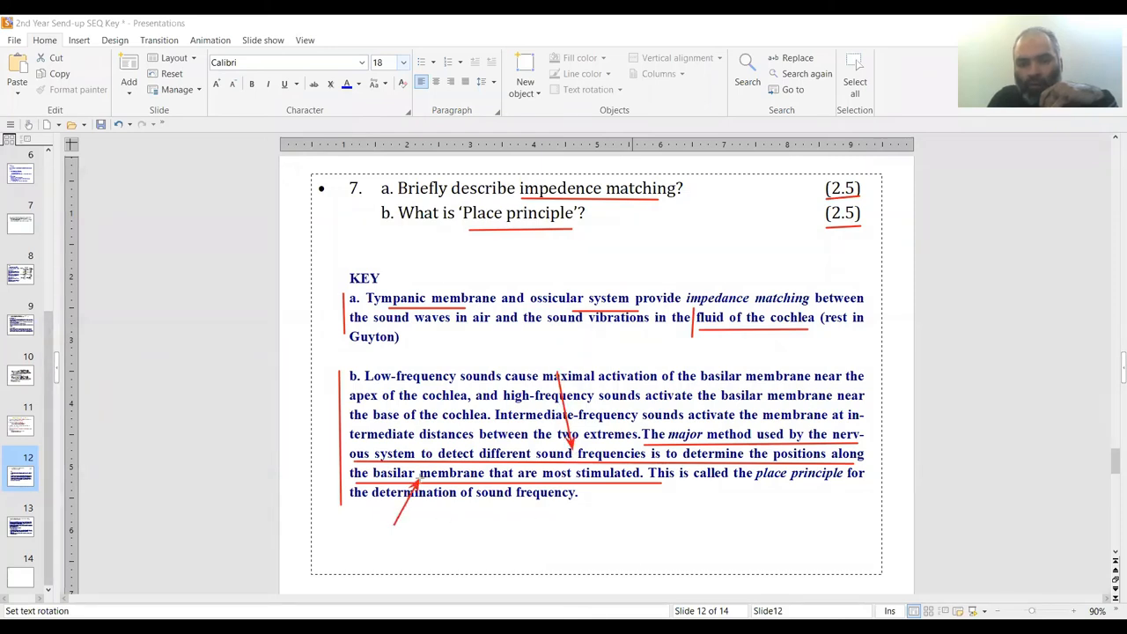
{"action": "mouse_move", "coordinate": [591, 535]}
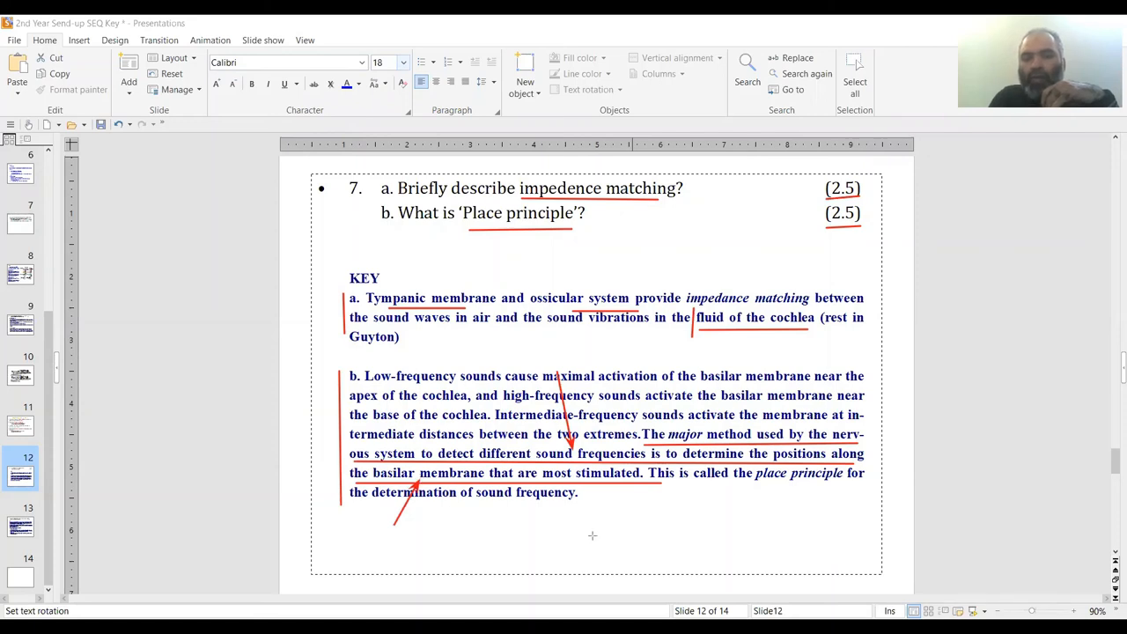
{"action": "mouse_move", "coordinate": [596, 532]}
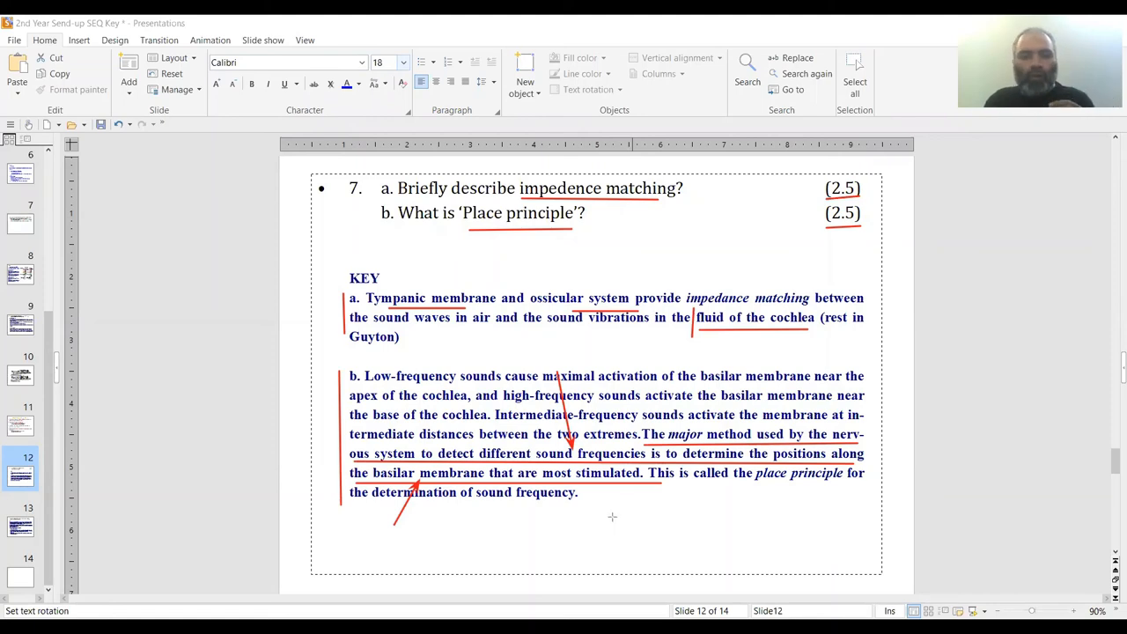
{"action": "mouse_move", "coordinate": [525, 44]}
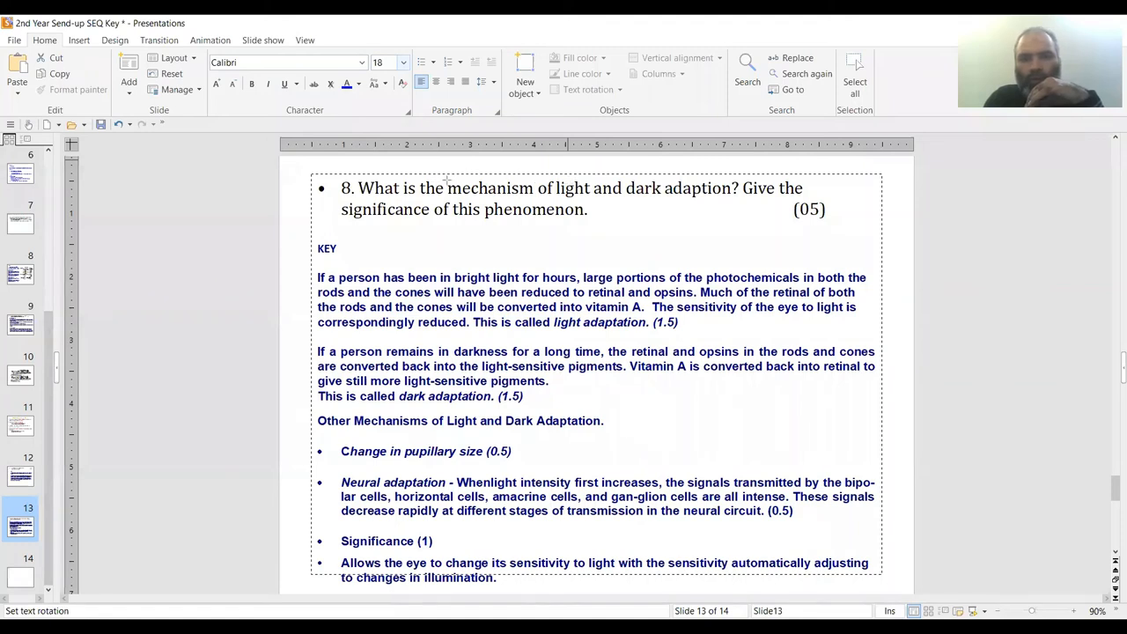
Box the phrase 'mechanism of light and dark adaption' in red on slide 13
{"action": "left_click_drag", "start_coordinate": [447, 187], "coordinate": [731, 187]}
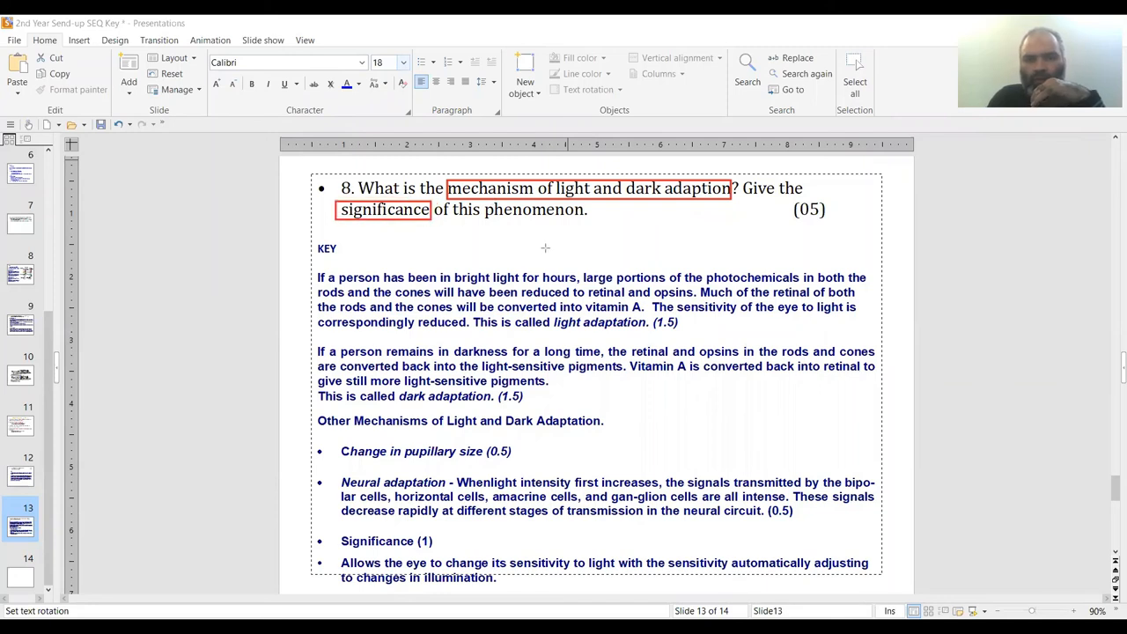
{"action": "mouse_move", "coordinate": [555, 317]}
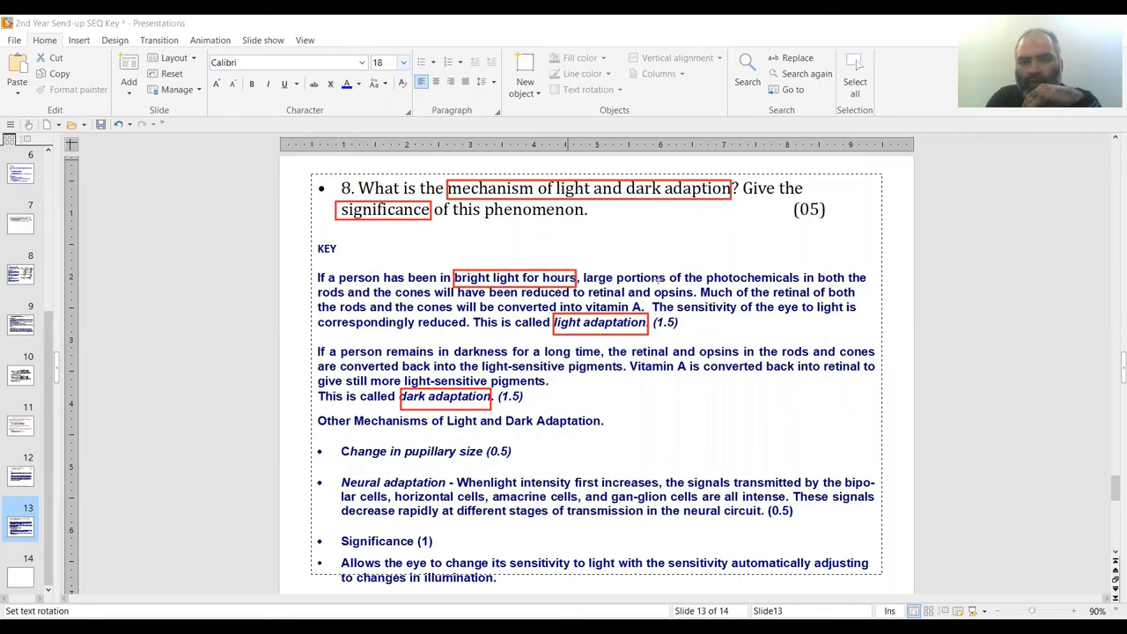
{"action": "mouse_move", "coordinate": [789, 286]}
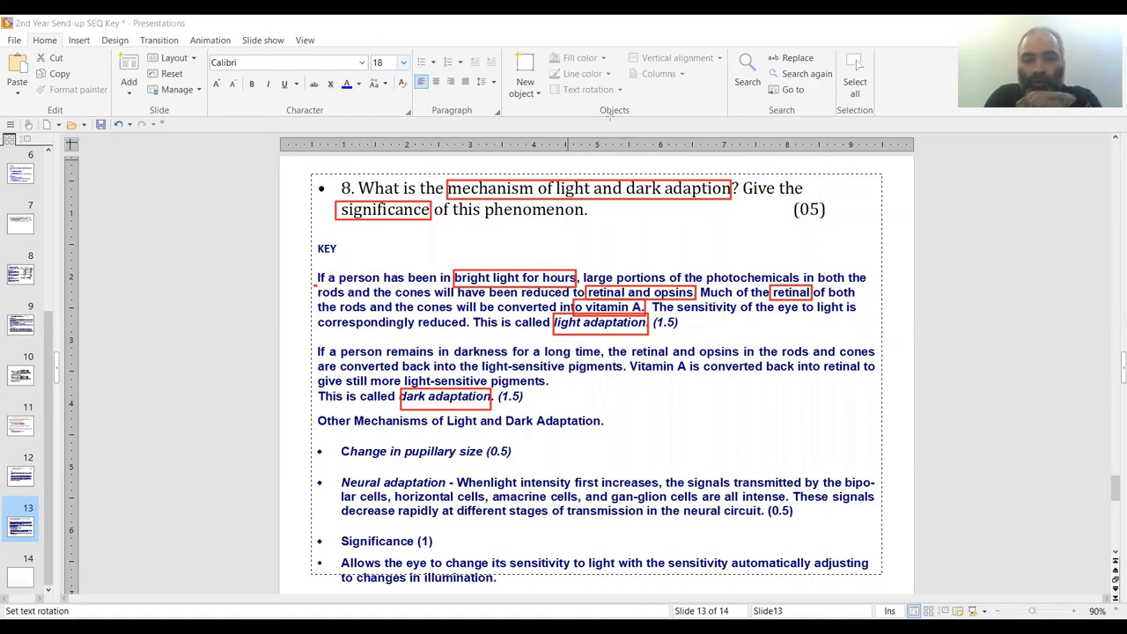
{"action": "mouse_move", "coordinate": [453, 338]}
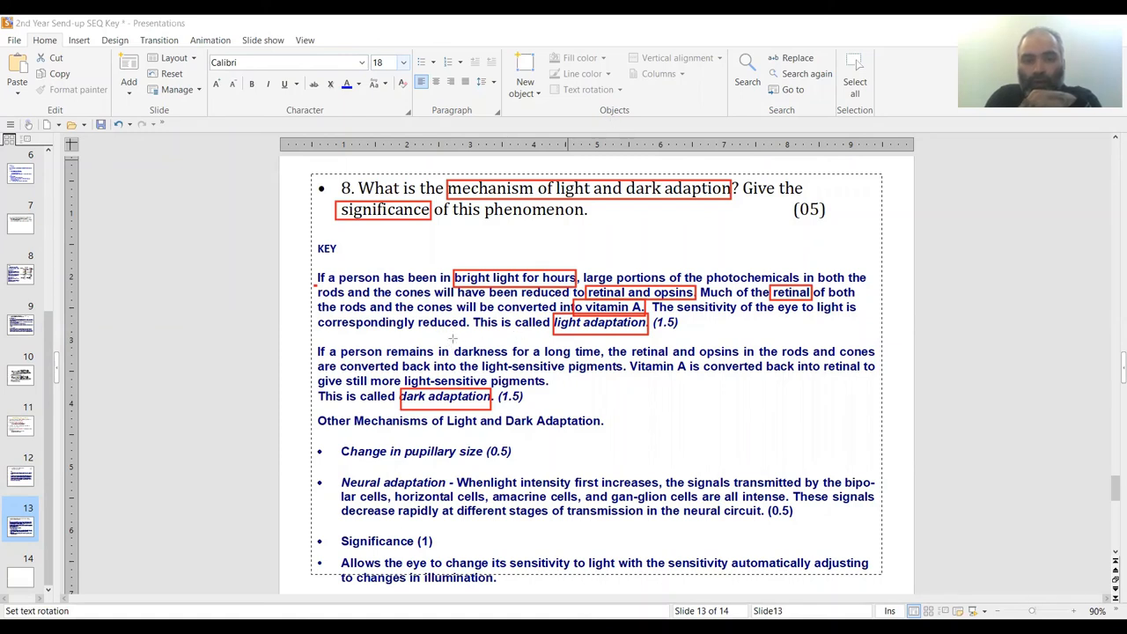
Box 'darkness for a long time' in blue in the dark adaptation paragraph
{"action": "left_click_drag", "start_coordinate": [451, 353], "coordinate": [602, 363]}
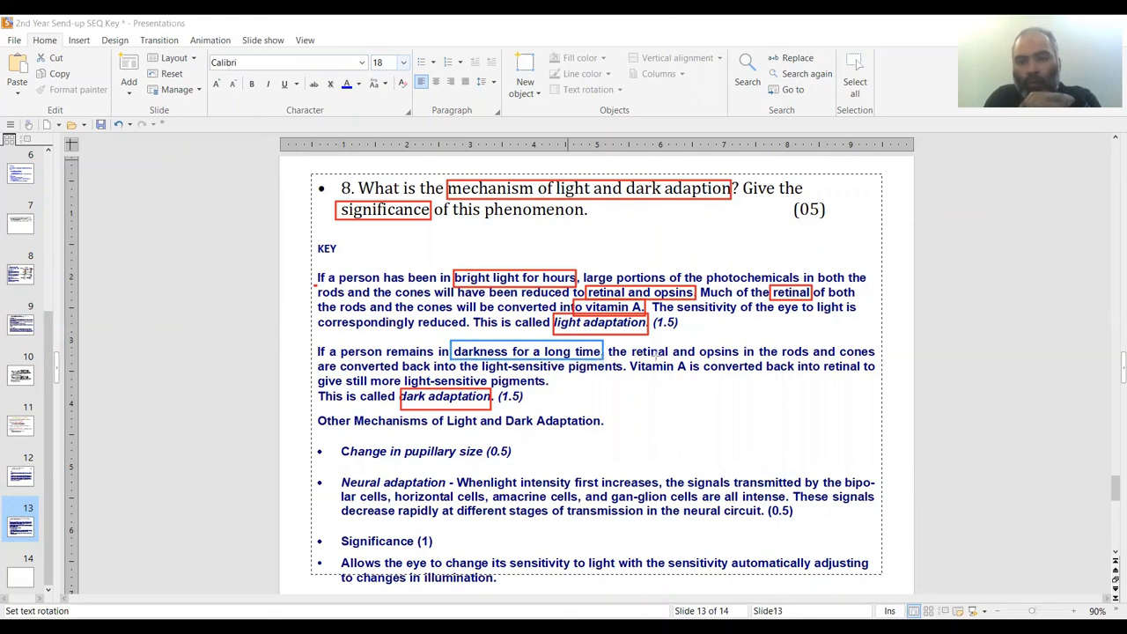
{"action": "mouse_move", "coordinate": [708, 352]}
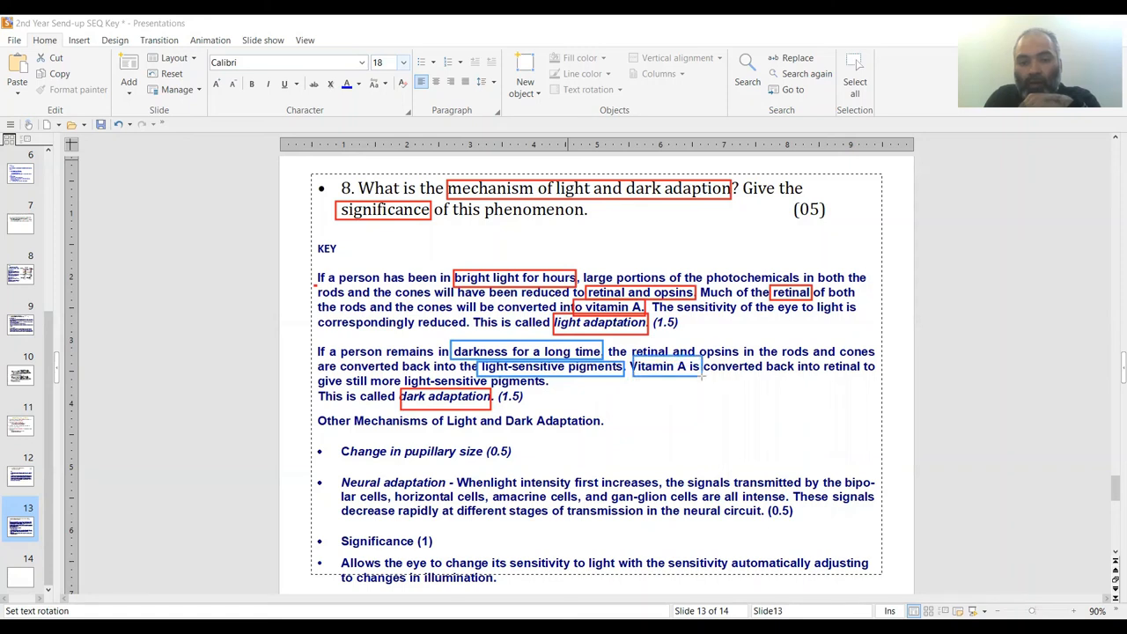
{"action": "mouse_move", "coordinate": [838, 359]}
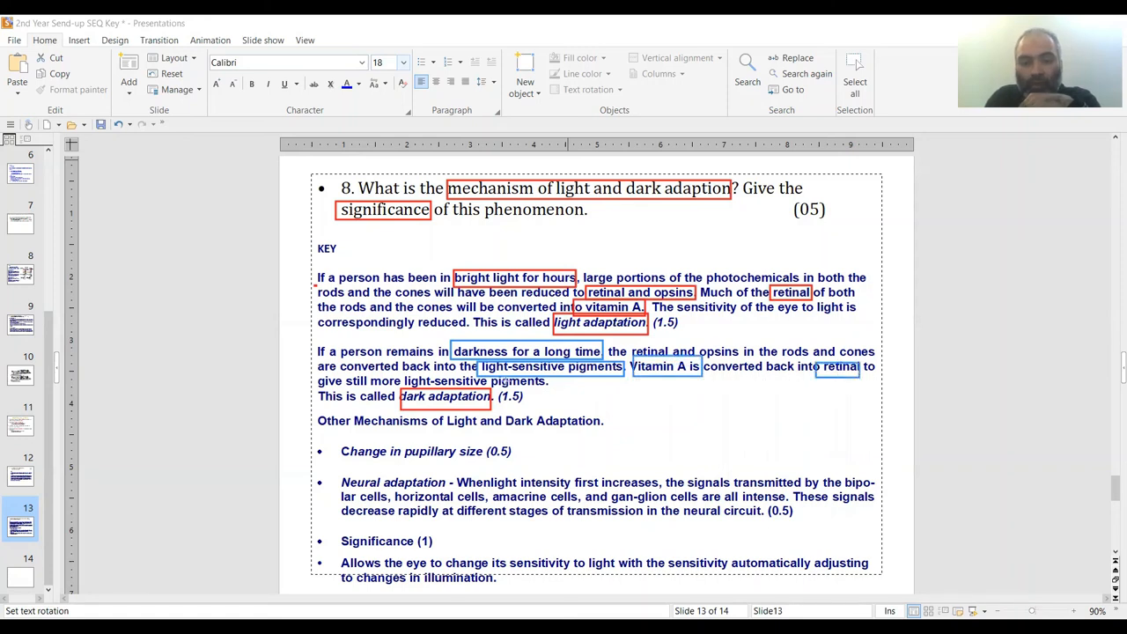
{"action": "mouse_move", "coordinate": [507, 381]}
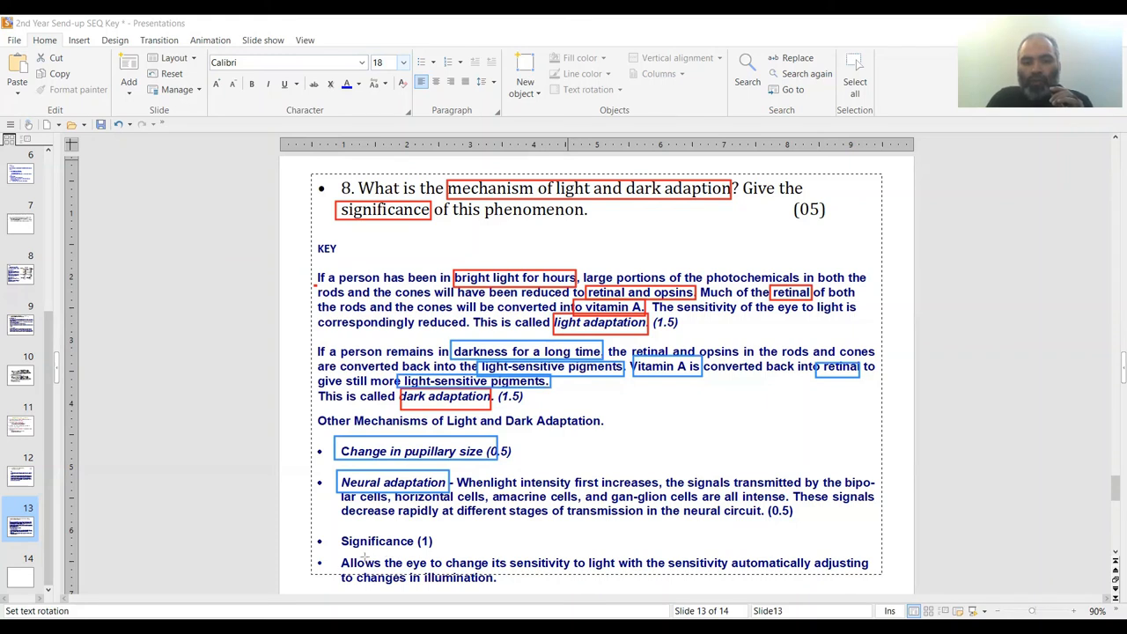
{"action": "mouse_move", "coordinate": [364, 557]}
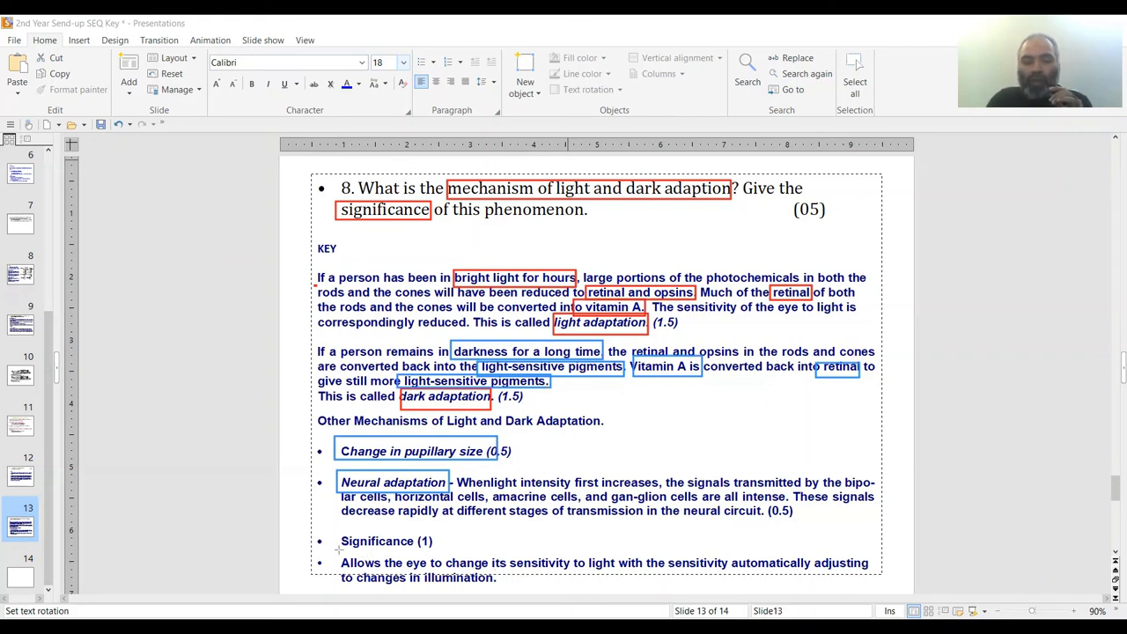
Mark the significance sentence about the eye adjusting to illumination changes in blue
{"action": "left_click", "coordinate": [606, 571]}
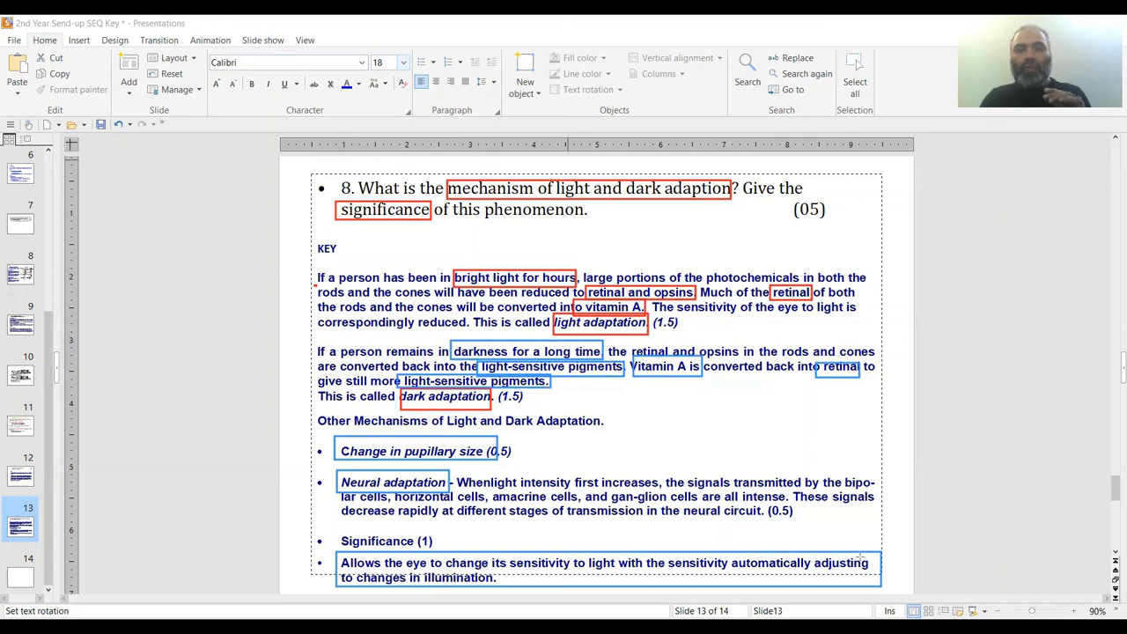
{"action": "mouse_move", "coordinate": [761, 479]}
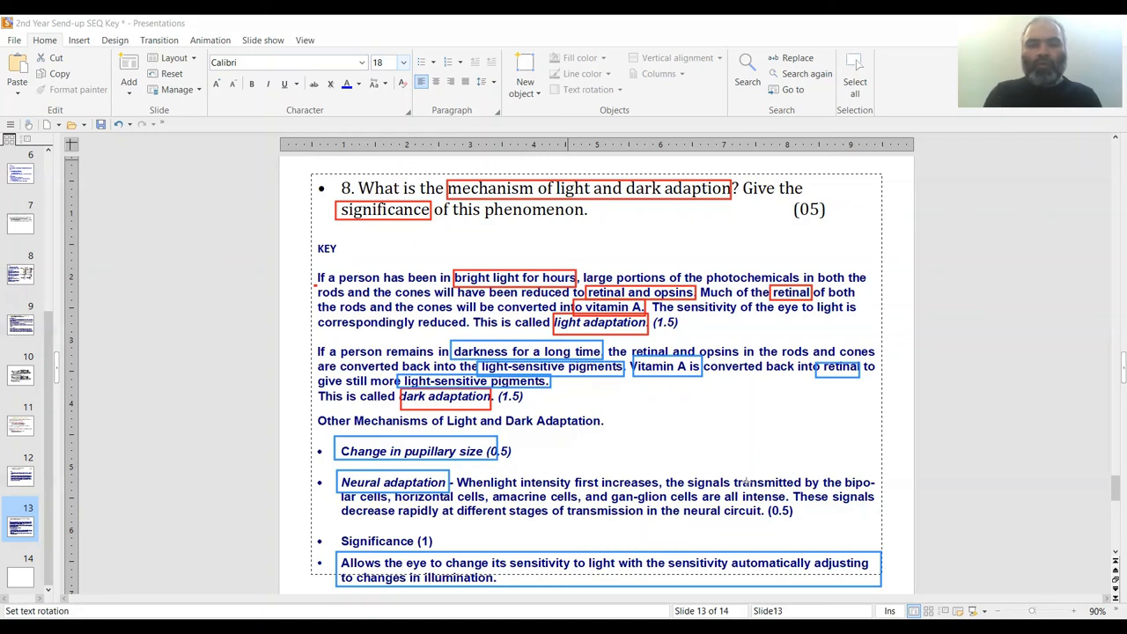
{"action": "mouse_move", "coordinate": [752, 468]}
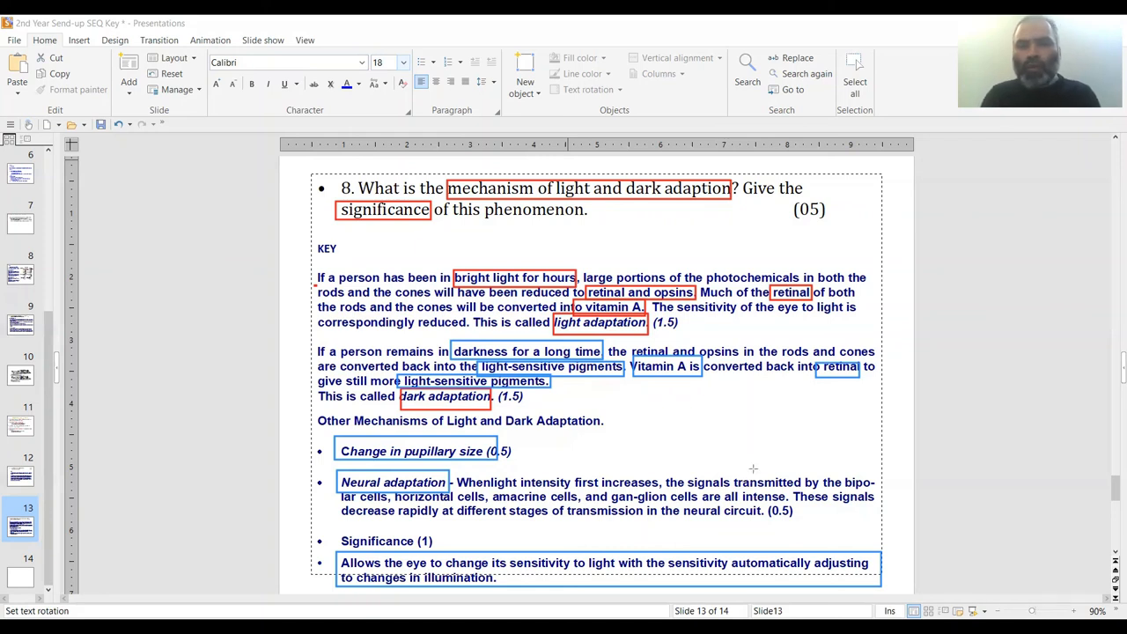